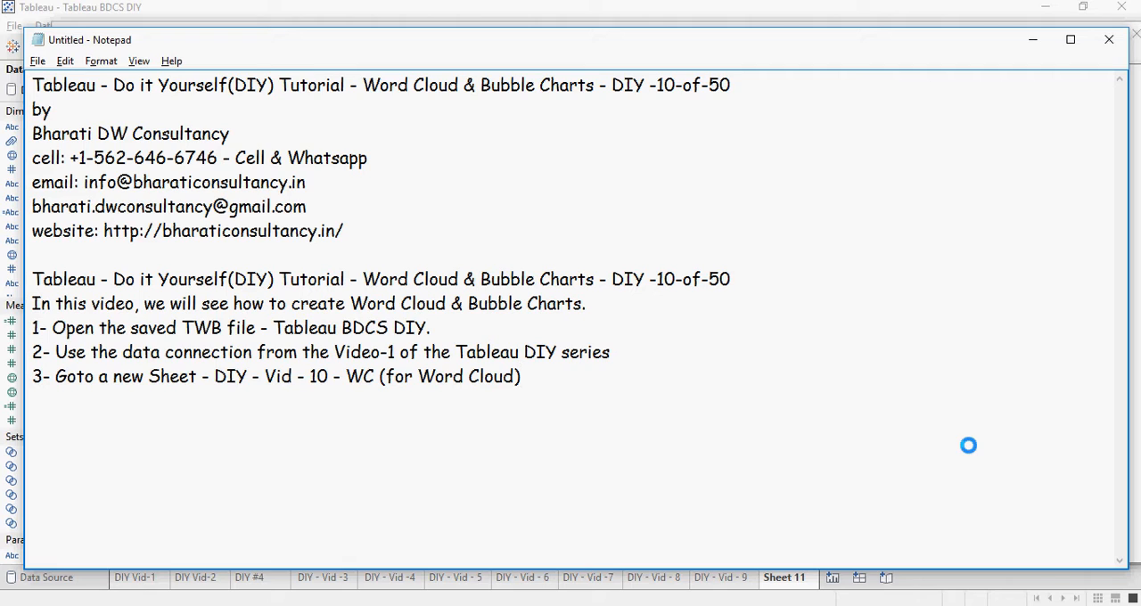
# Select the new sheet name in step 3 of the Notepad notes.
pyautogui.click(520, 376)
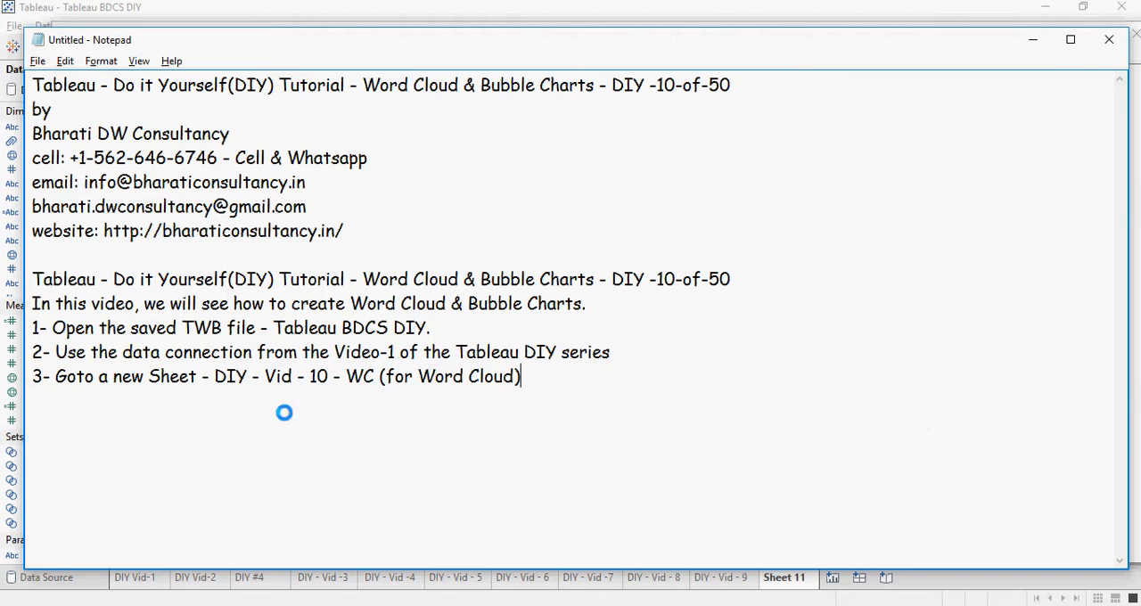
pyautogui.moveTo(215, 376); pyautogui.dragTo(375, 376)
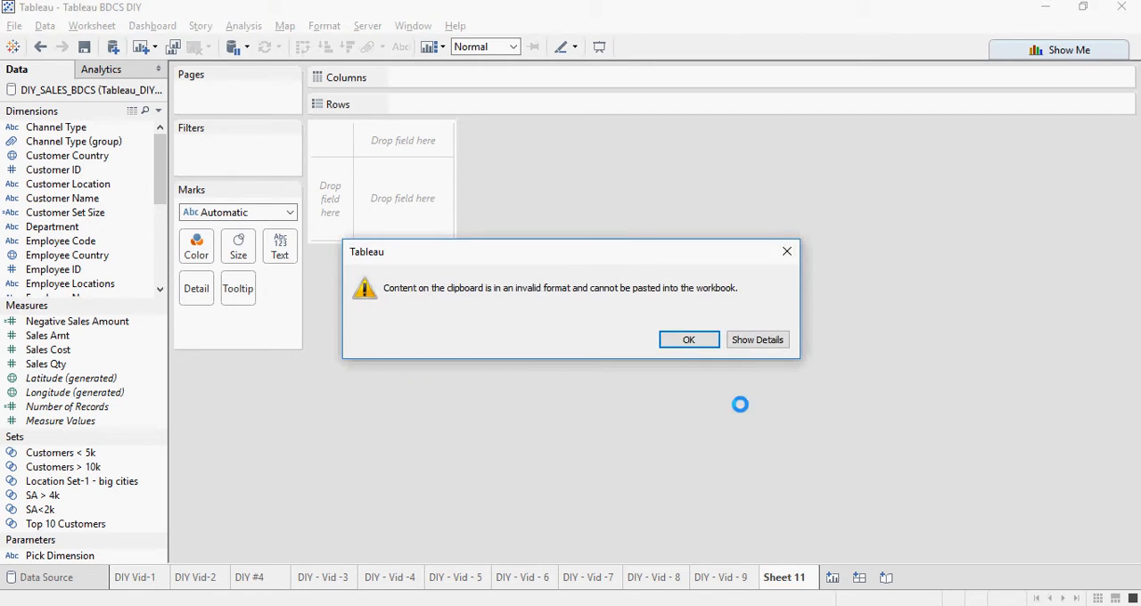
# Dismiss the clipboard error and rename Sheet 11 to DIY - Vid - 10 - WC.
pyautogui.click(688, 340)
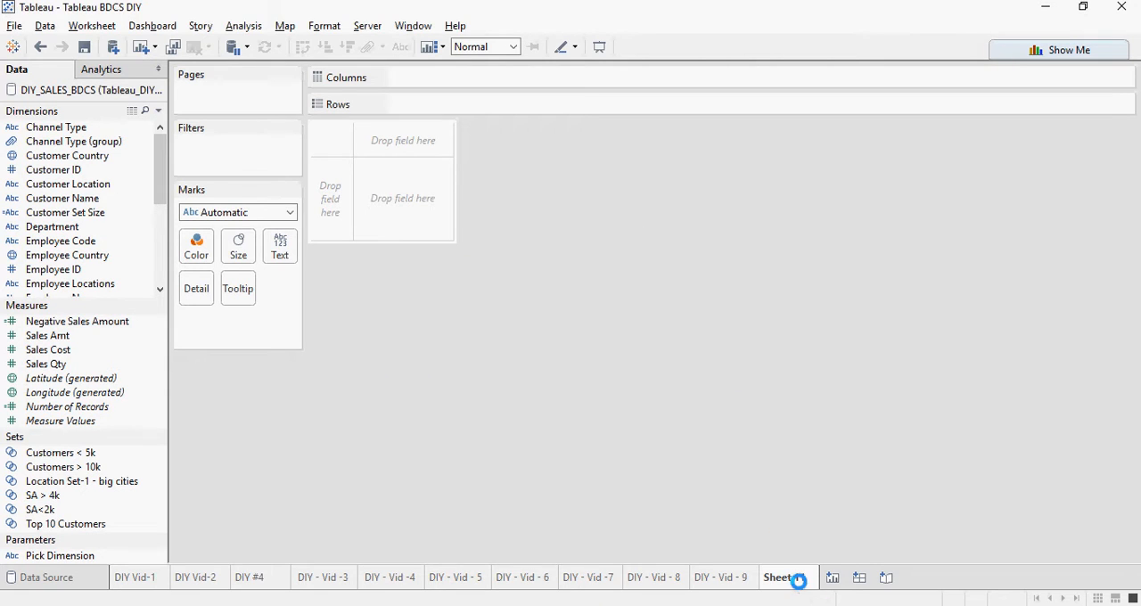
pyautogui.click(832, 578)
pyautogui.write('DIY - Vid - 10 - WC')
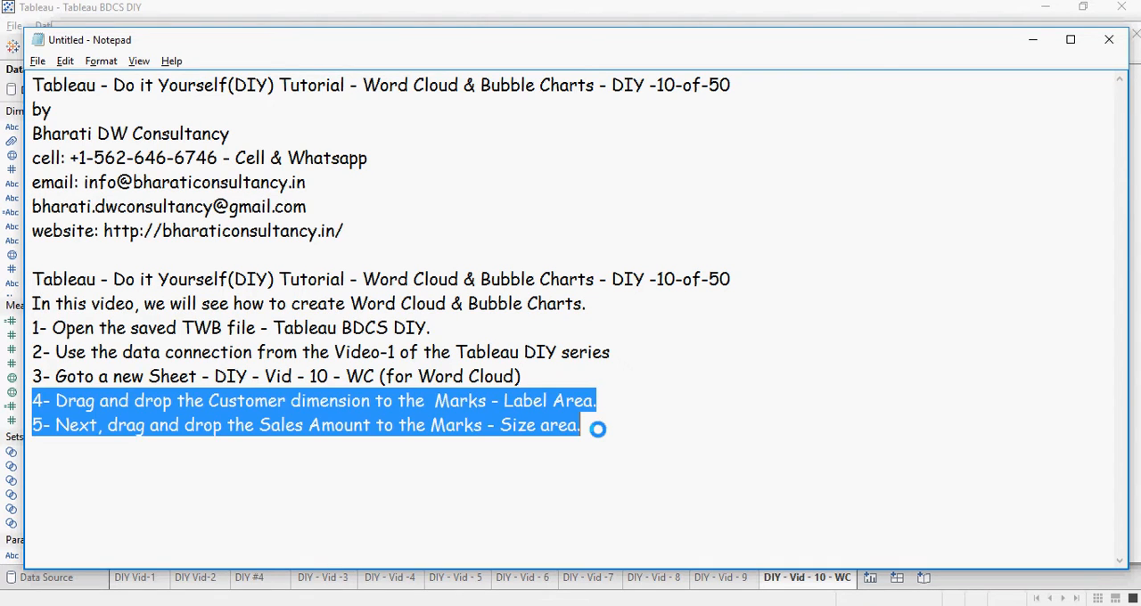
# Deselect the newly pasted steps 4 and 5 on Label and Size.
pyautogui.click(608, 433)
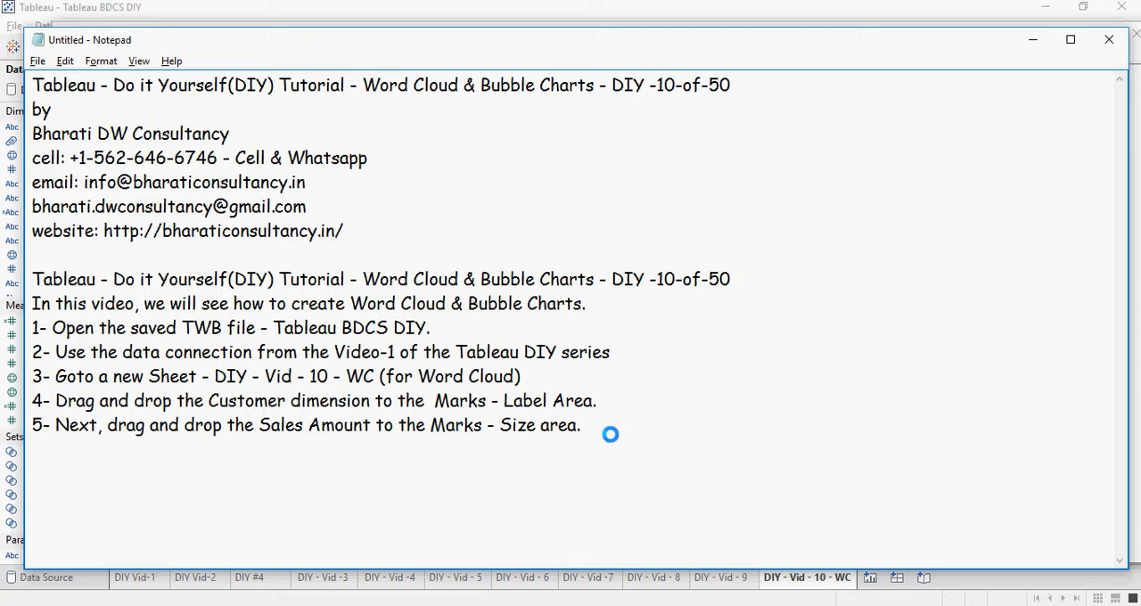
pyautogui.moveTo(283, 431)
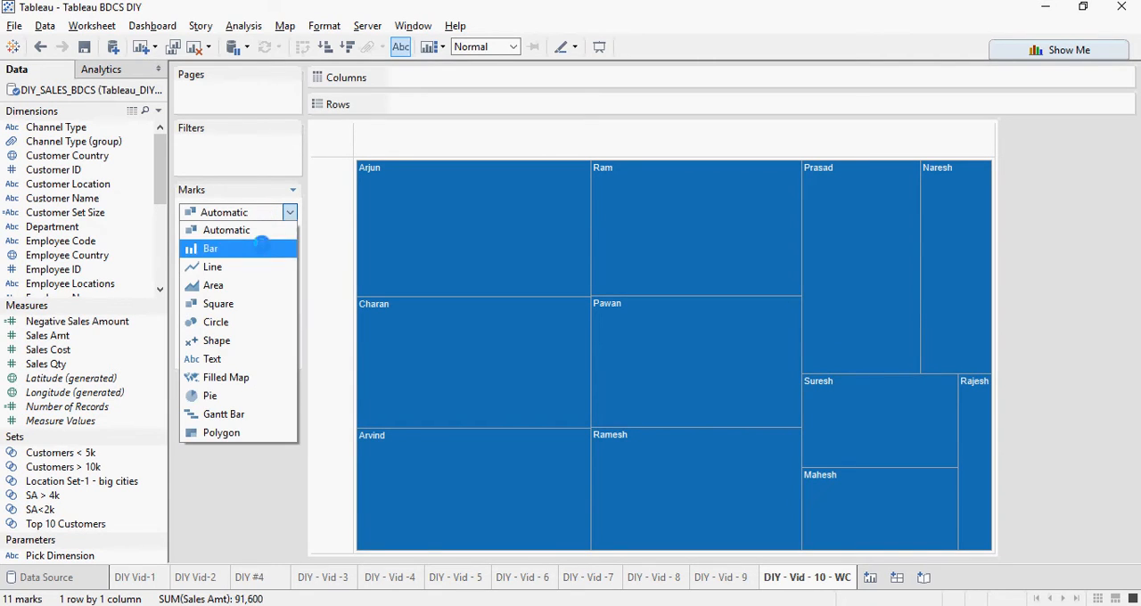
# Set the mark type to Text so customer names form a sales-sized word cloud.
pyautogui.click(212, 358)
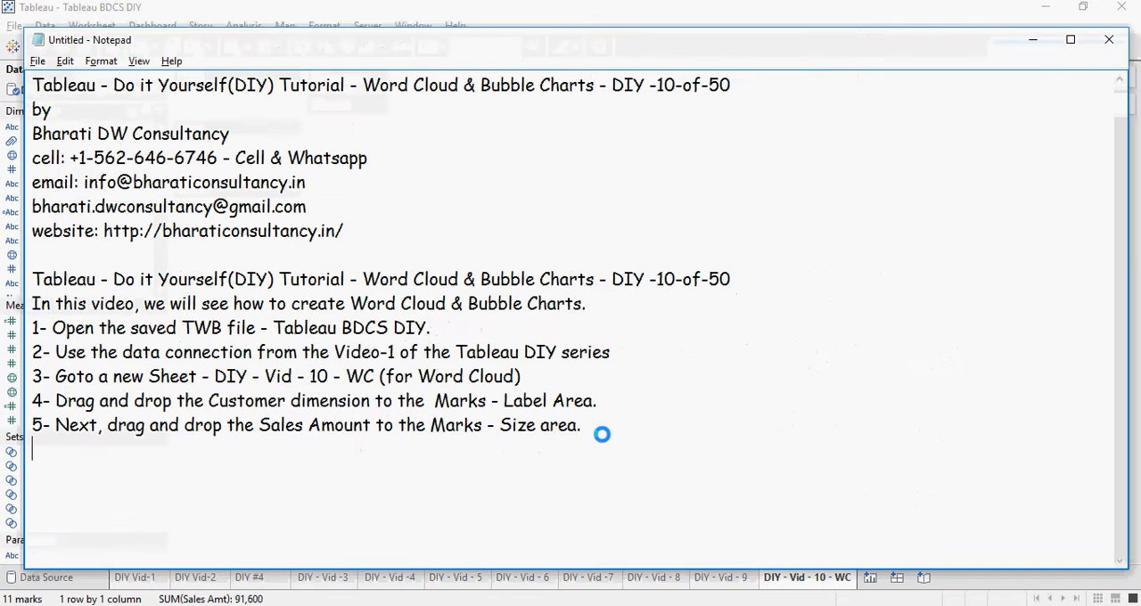
# Add step 6 on the Profit/Loss (Sales Amount - Sales Cost) calculation and select its name.
pyautogui.write('6- Create a new calculation here - name it as Profit/Loss, (Sales Amount - Sales Cost).')
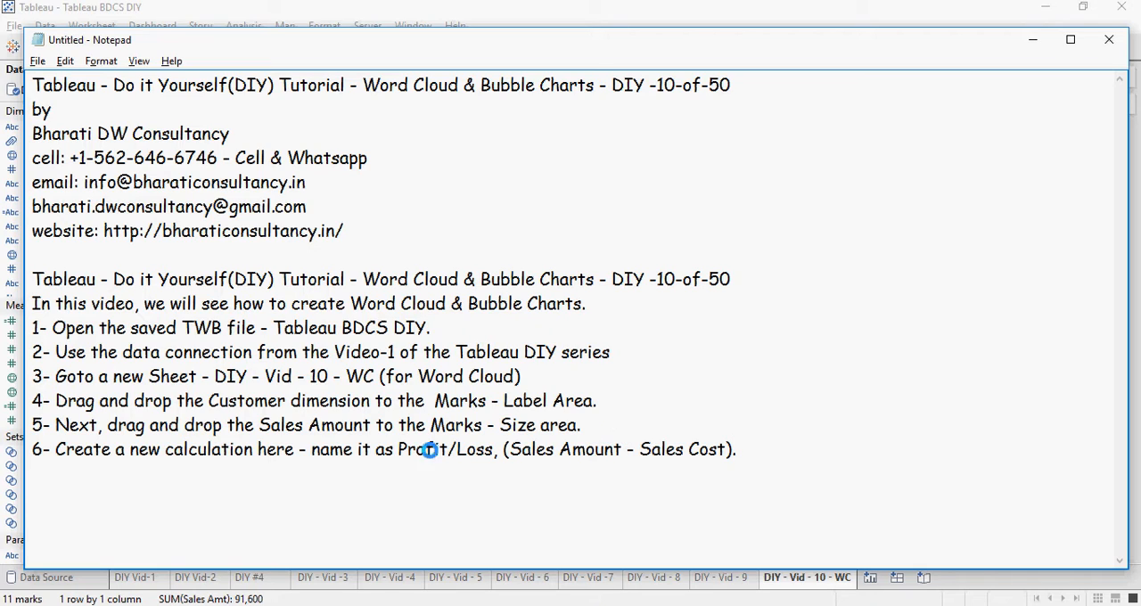
pyautogui.doubleClick(445, 449)
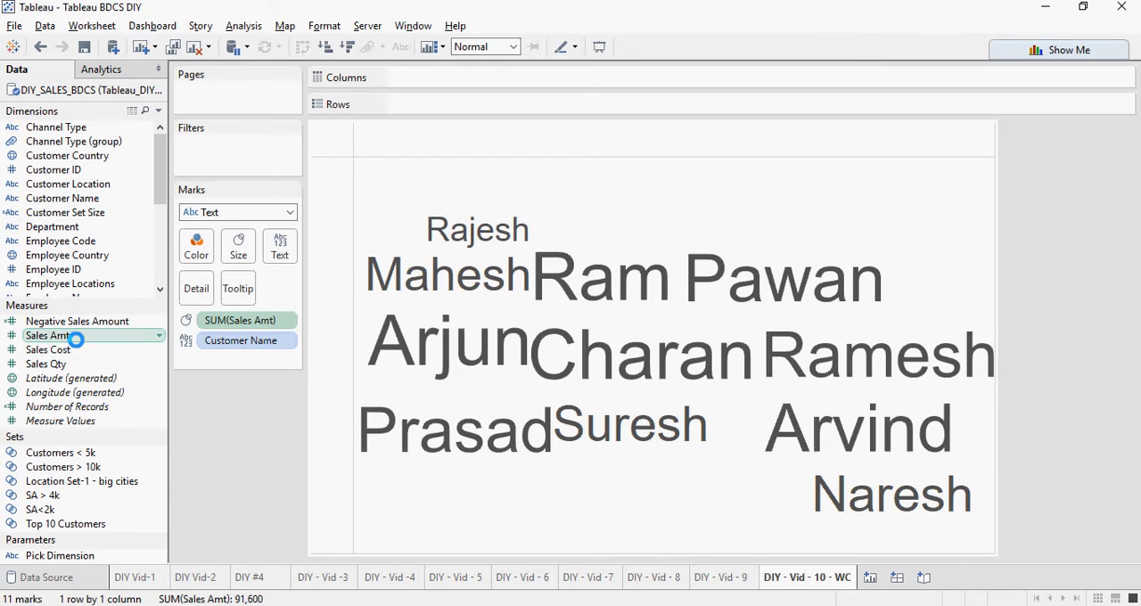
# Create calculated field Profit/Loss as [Sales Amt] - [Sales Cost] and apply it.
pyautogui.rightClick(48, 335)
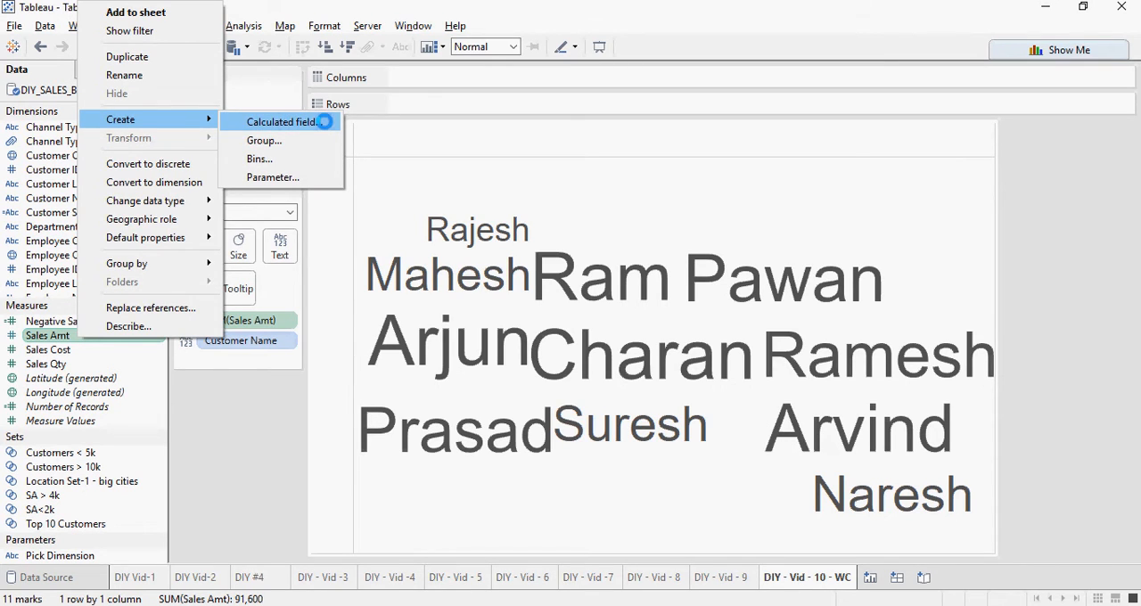
pyautogui.click(281, 122)
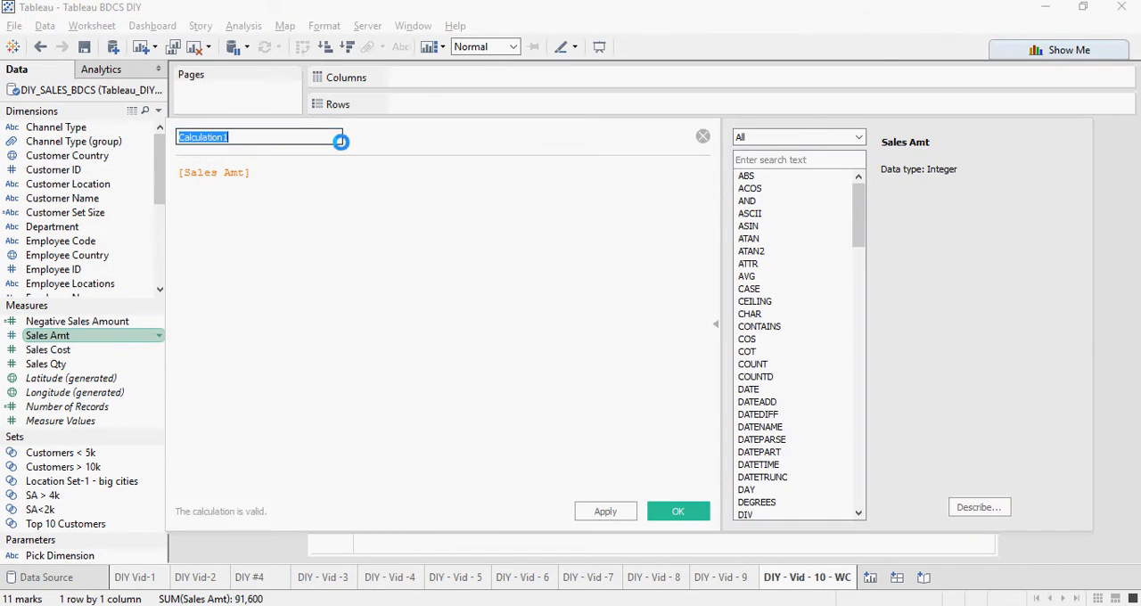
pyautogui.write('Profit/Loss')
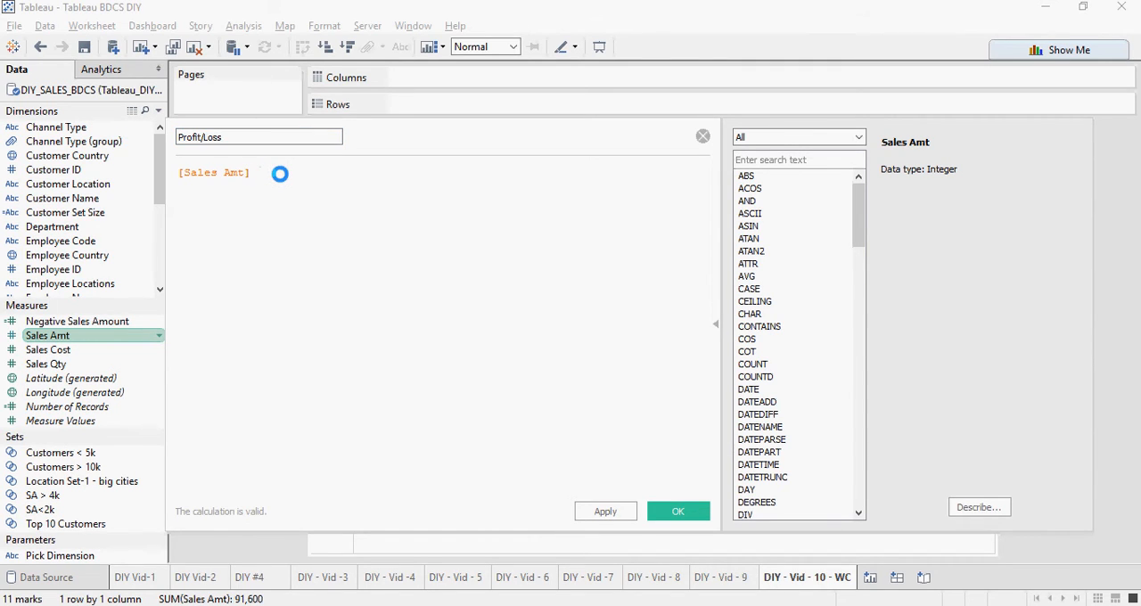
pyautogui.write('-')
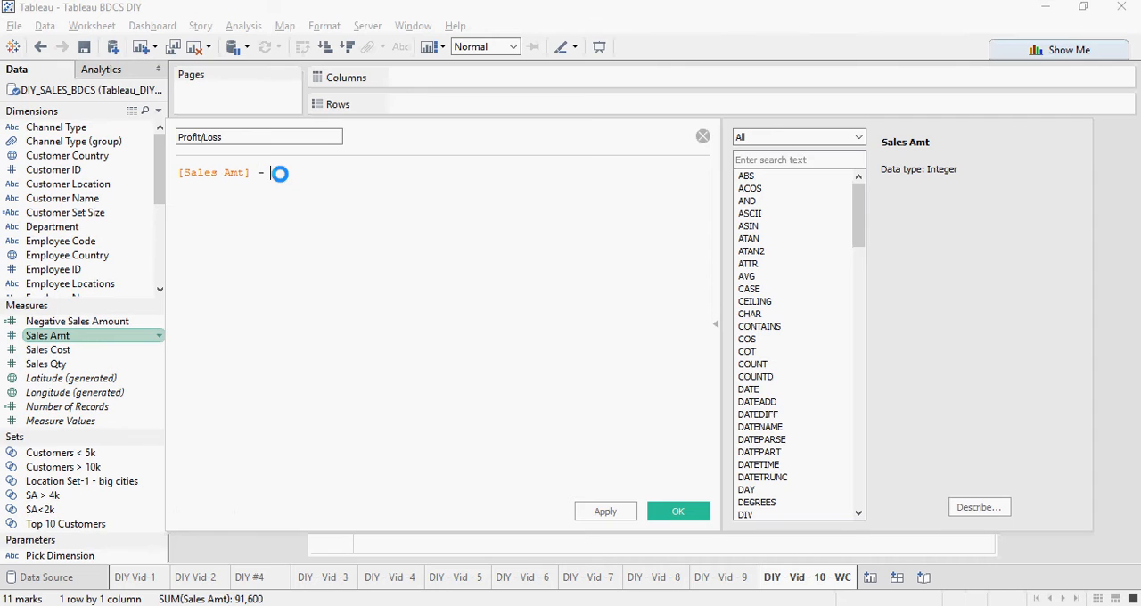
pyautogui.write('Sales')
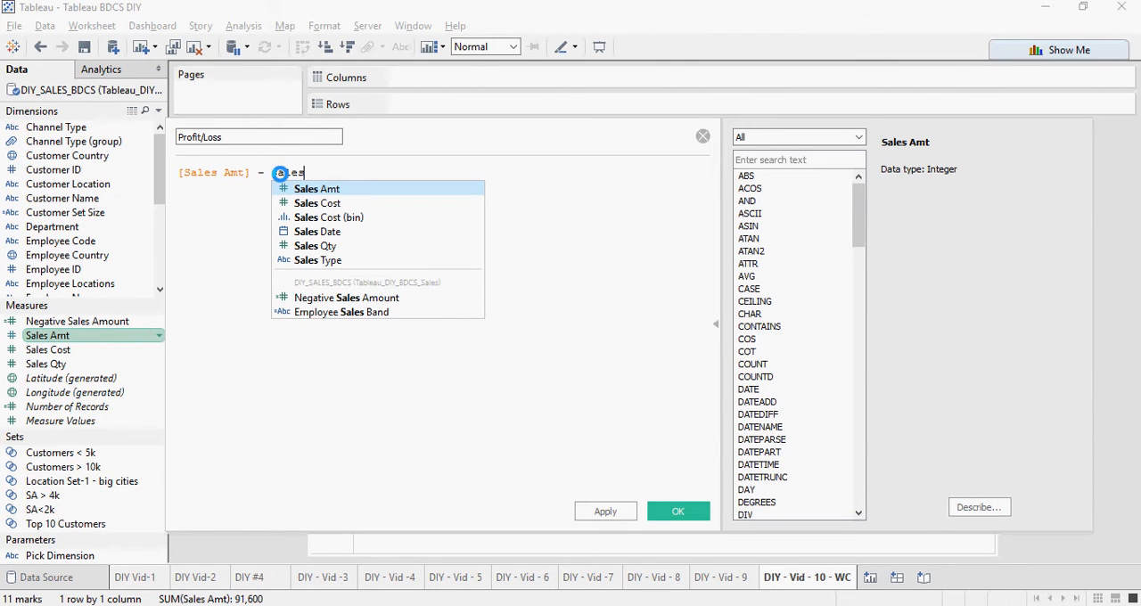
pyautogui.click(316, 202)
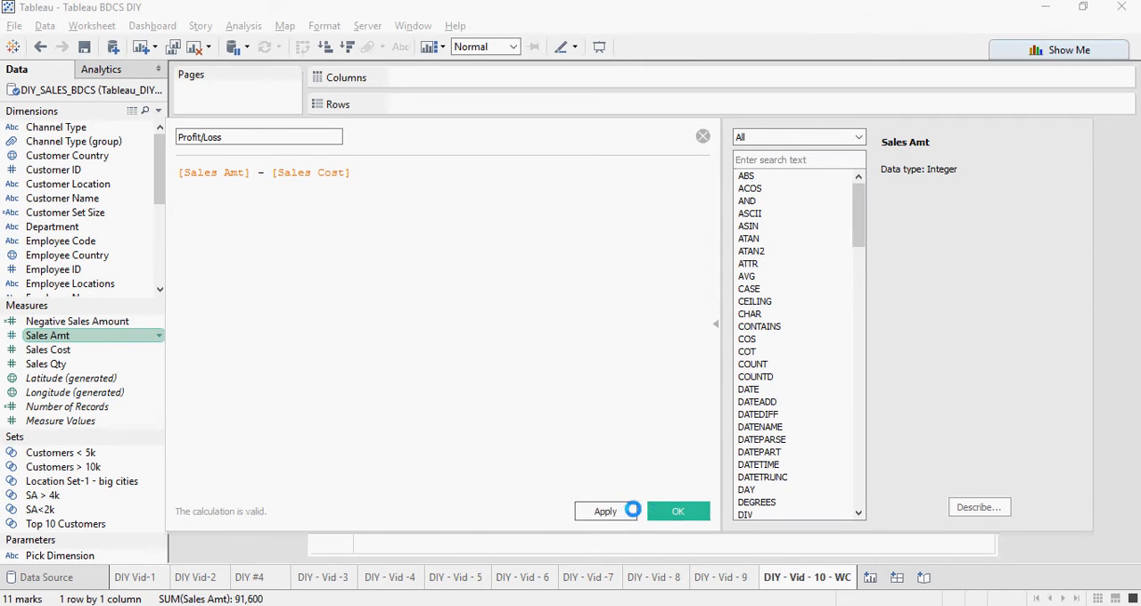
pyautogui.click(678, 511)
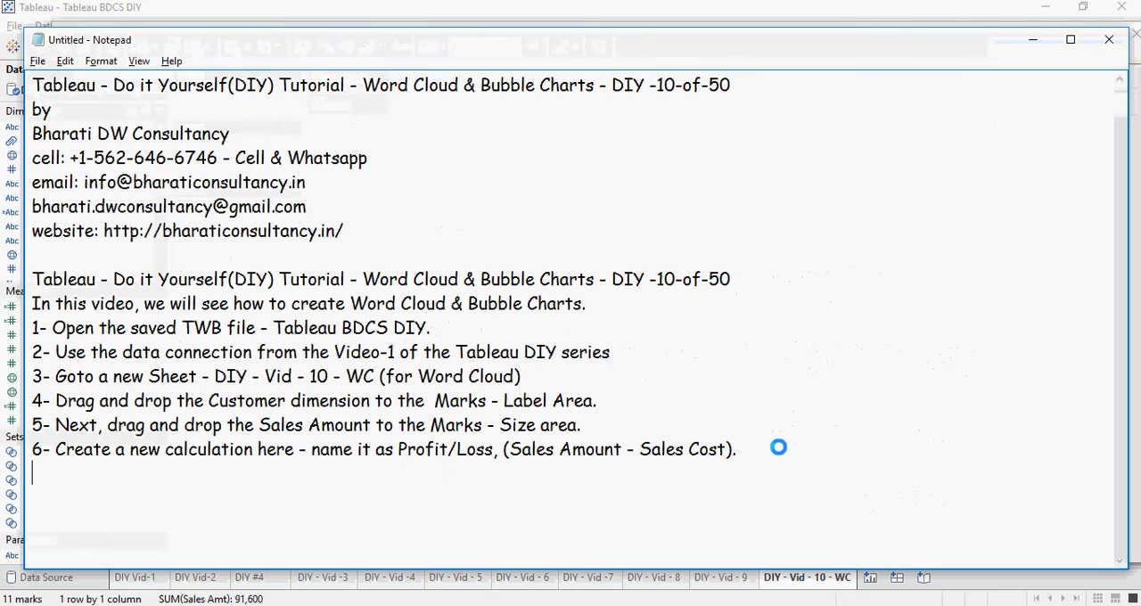
# Note step 7: drag Profit/Loss onto Marks Color, switching back to Text if needed.
pyautogui.write('7- Now, drag the newly created column Profit/Loss in the Marks - Color area. If needed, change the Mark type back to Text.')
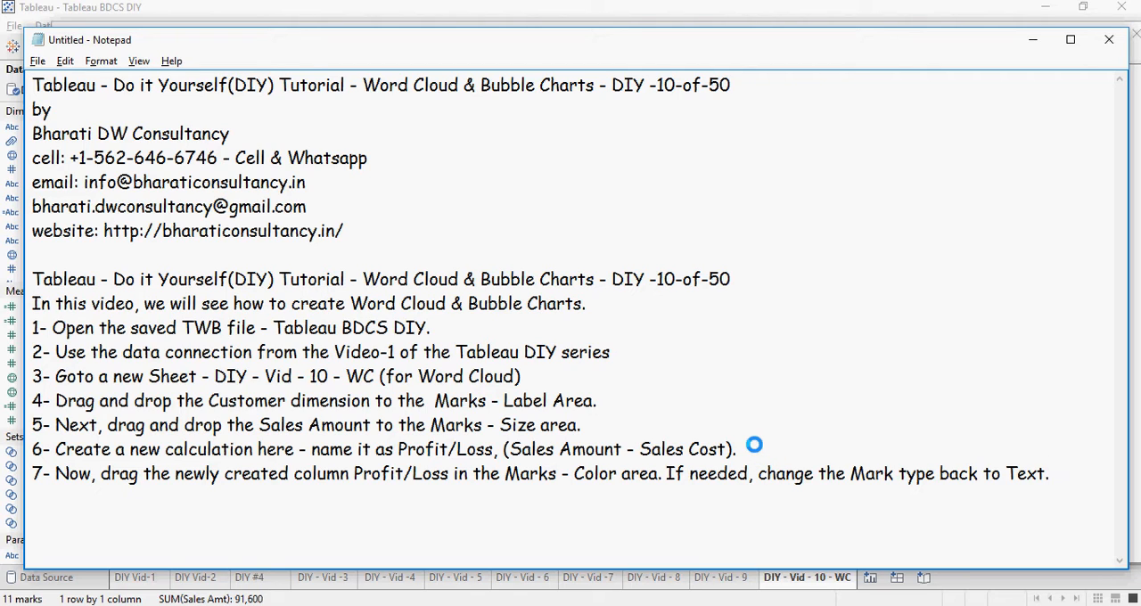
pyautogui.moveTo(878, 474)
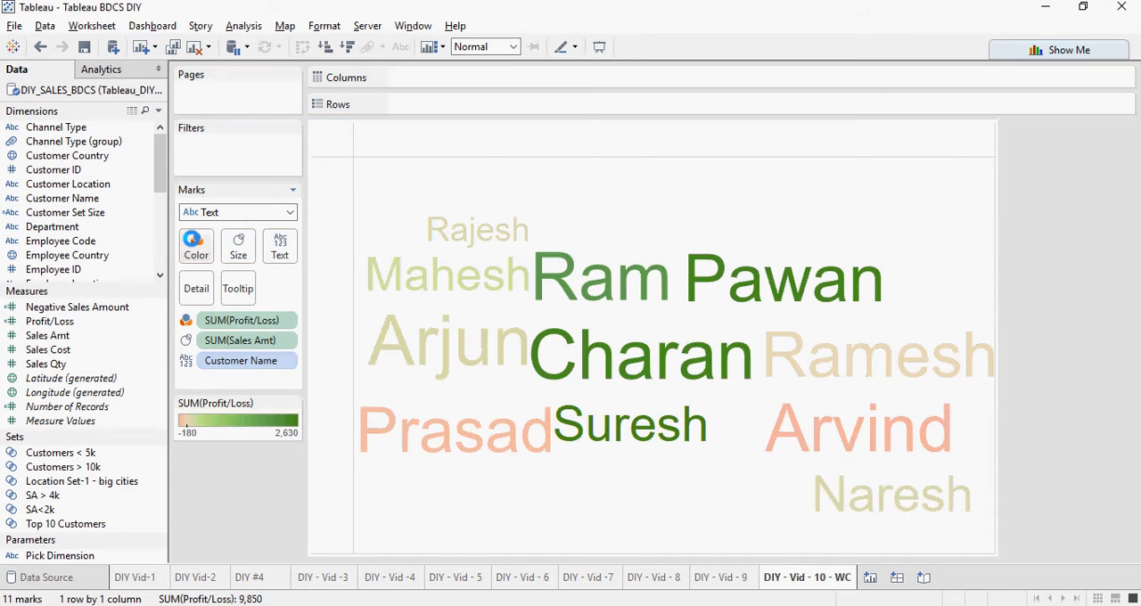
pyautogui.moveTo(237, 245)
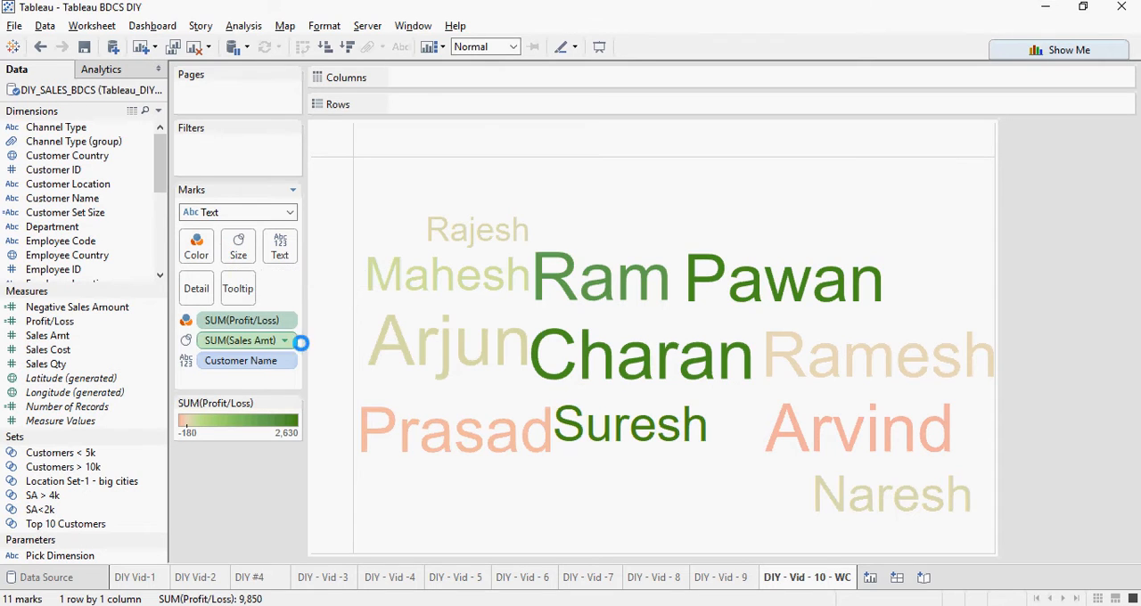
pyautogui.moveTo(673, 347)
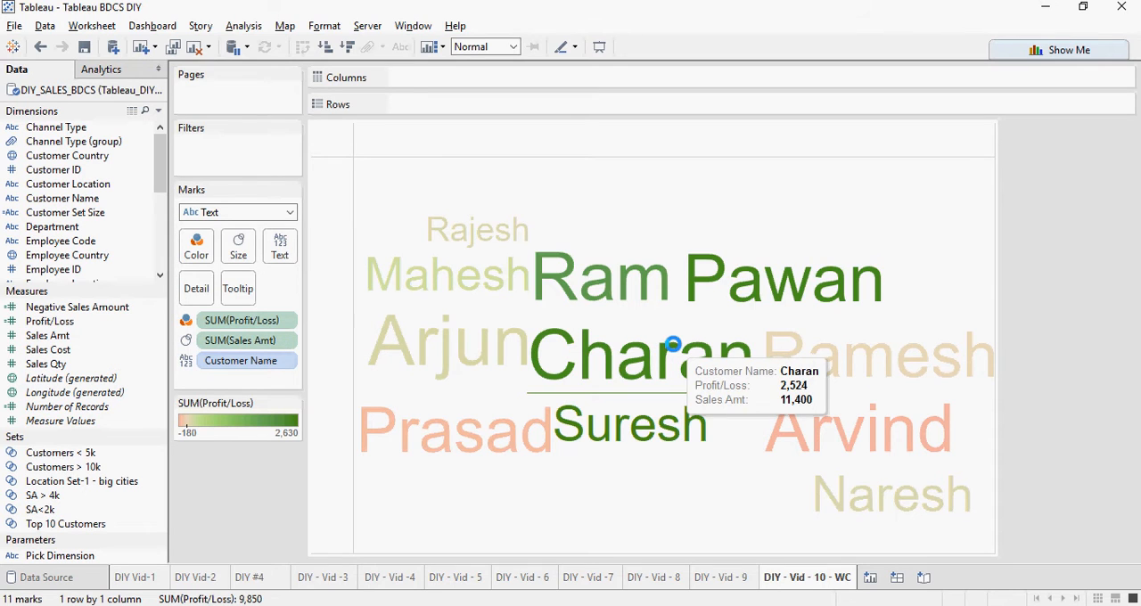
pyautogui.moveTo(673, 274)
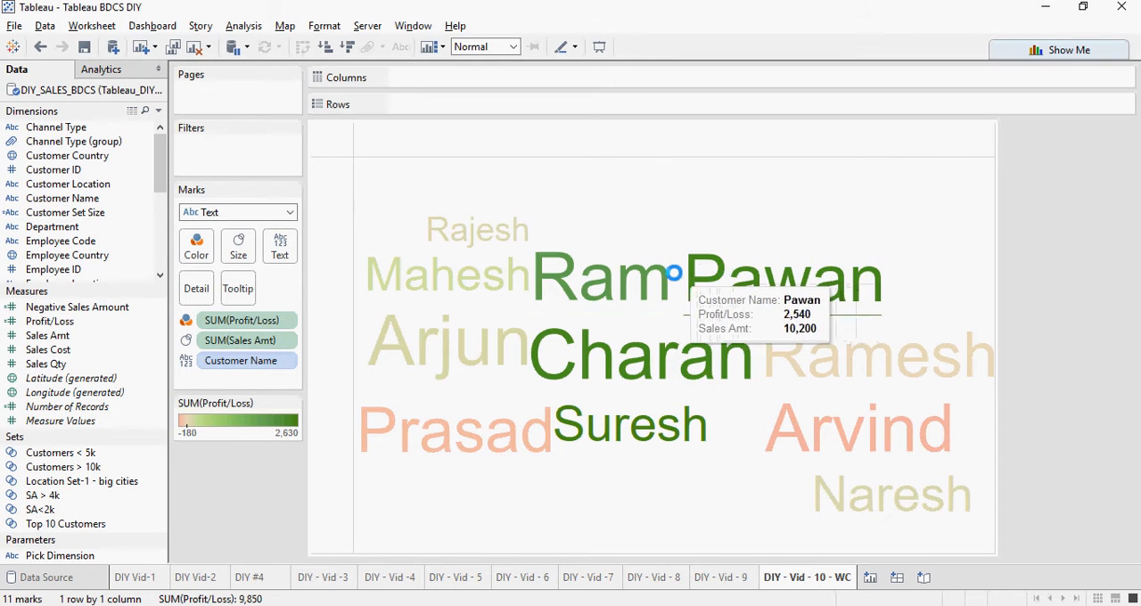
pyautogui.moveTo(664, 421)
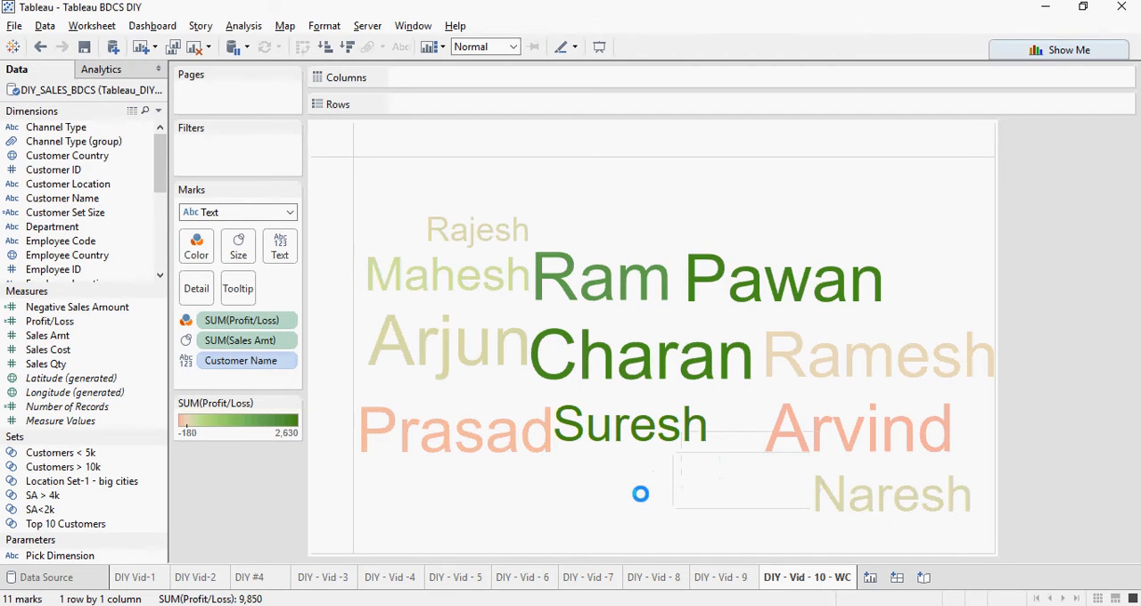
pyautogui.moveTo(486, 437)
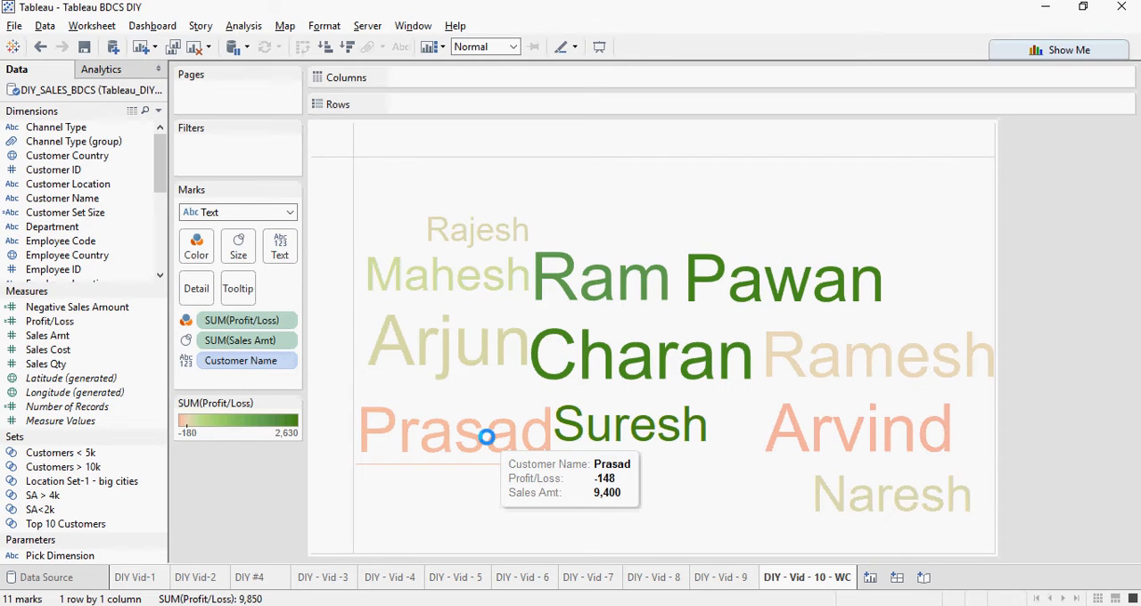
pyautogui.moveTo(520, 433)
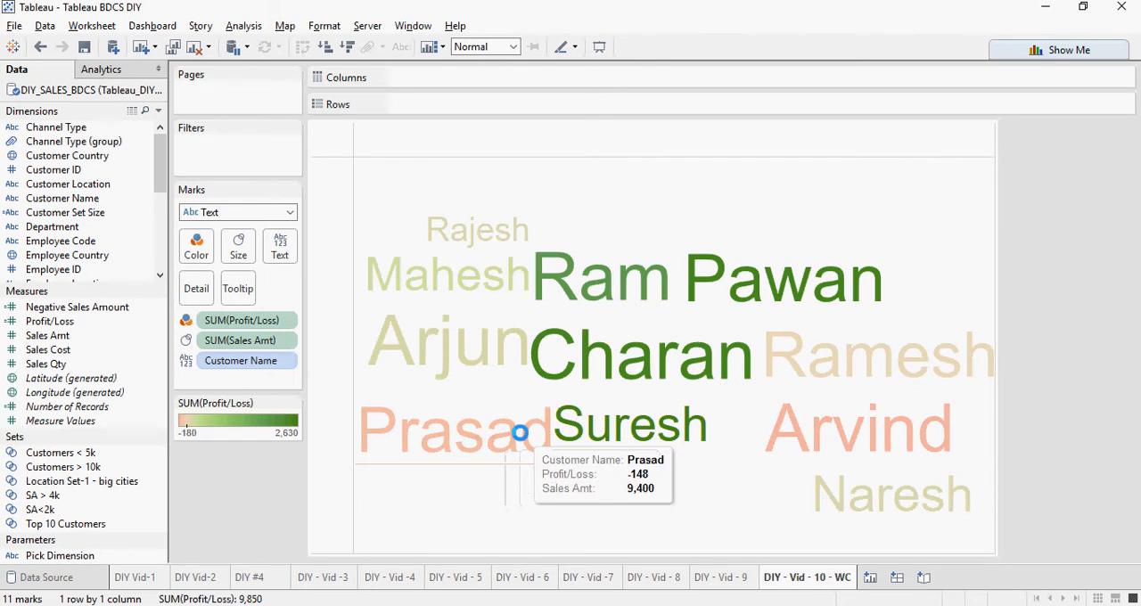
pyautogui.moveTo(550, 411)
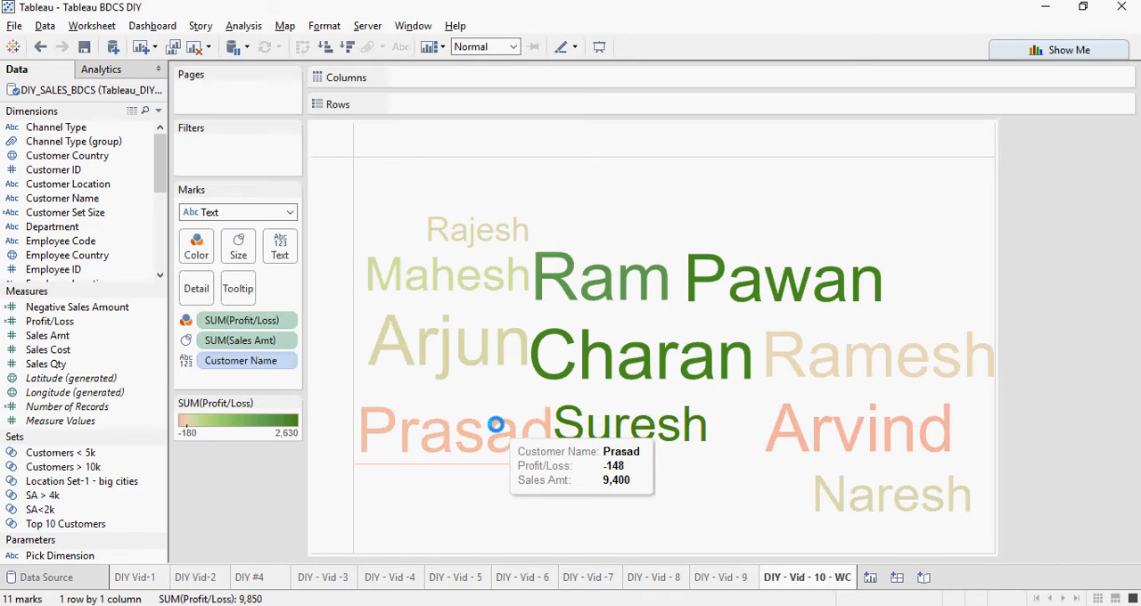
pyautogui.moveTo(488, 238)
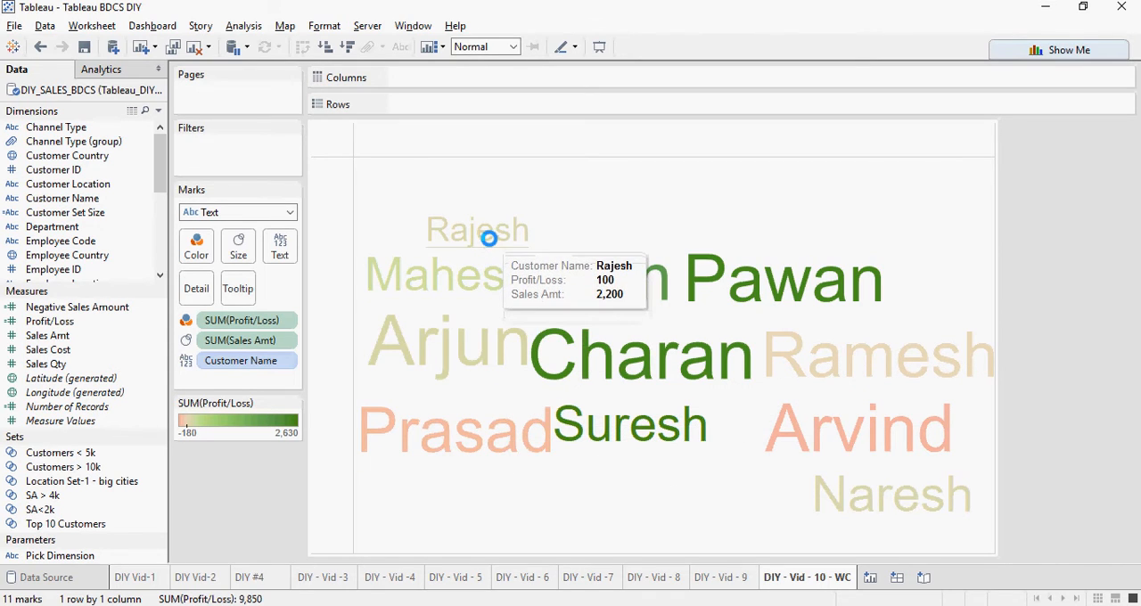
pyautogui.moveTo(616, 205)
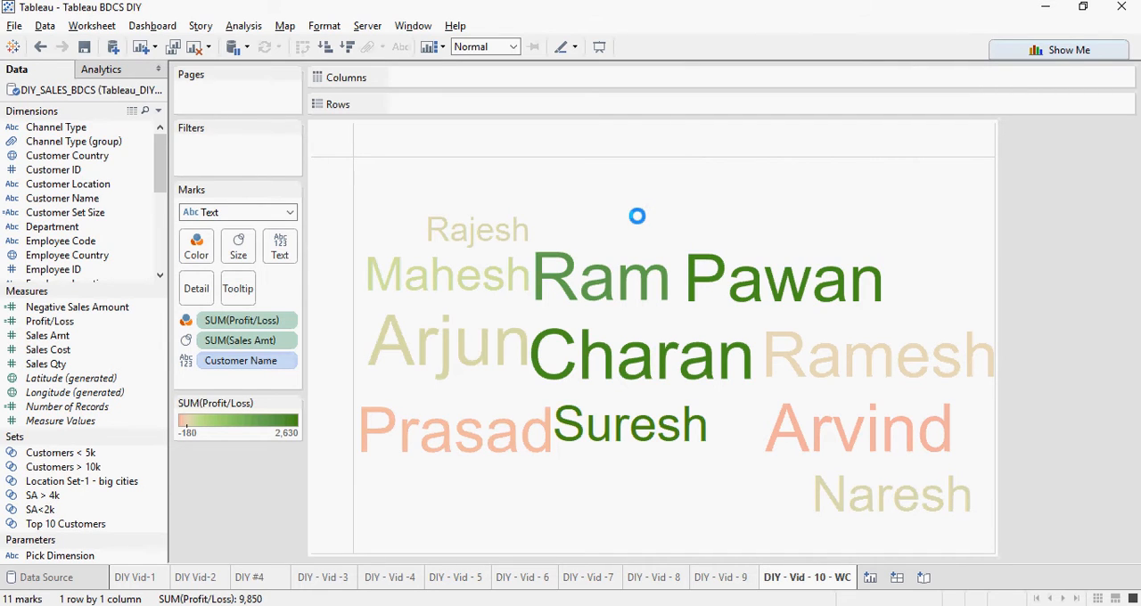
# Add a Customer Country filter that includes all countries.
pyautogui.click(55, 169)
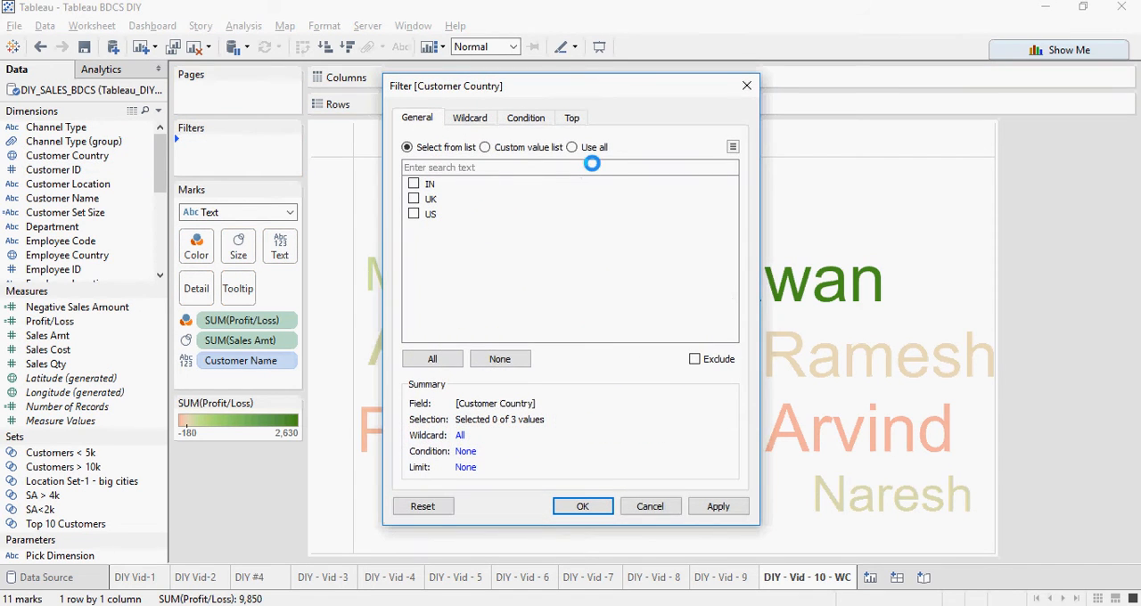
pyautogui.click(571, 147)
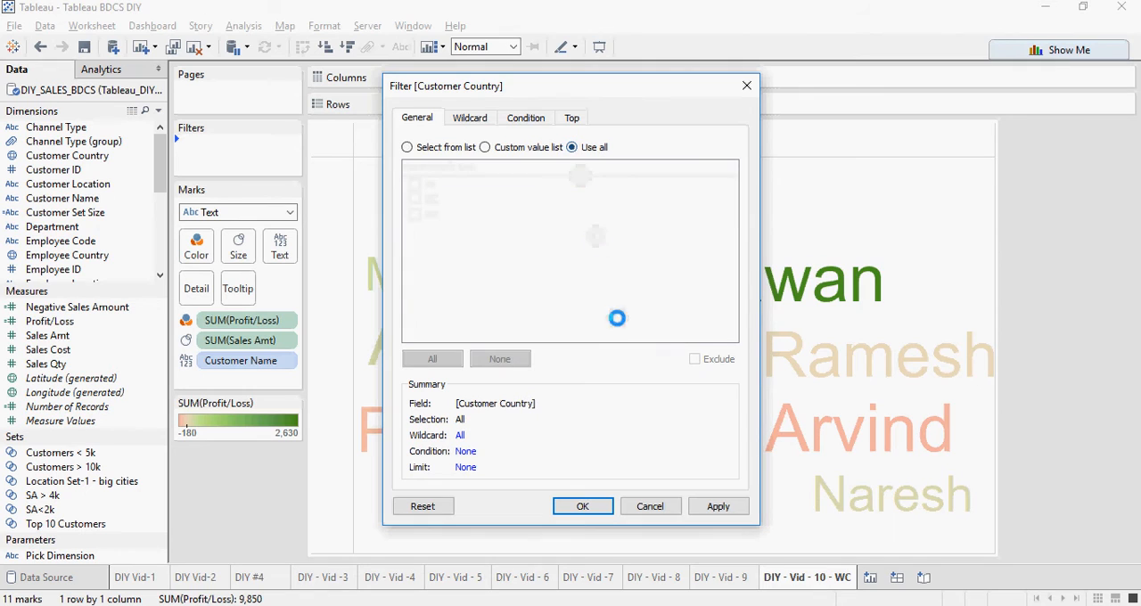
pyautogui.click(582, 506)
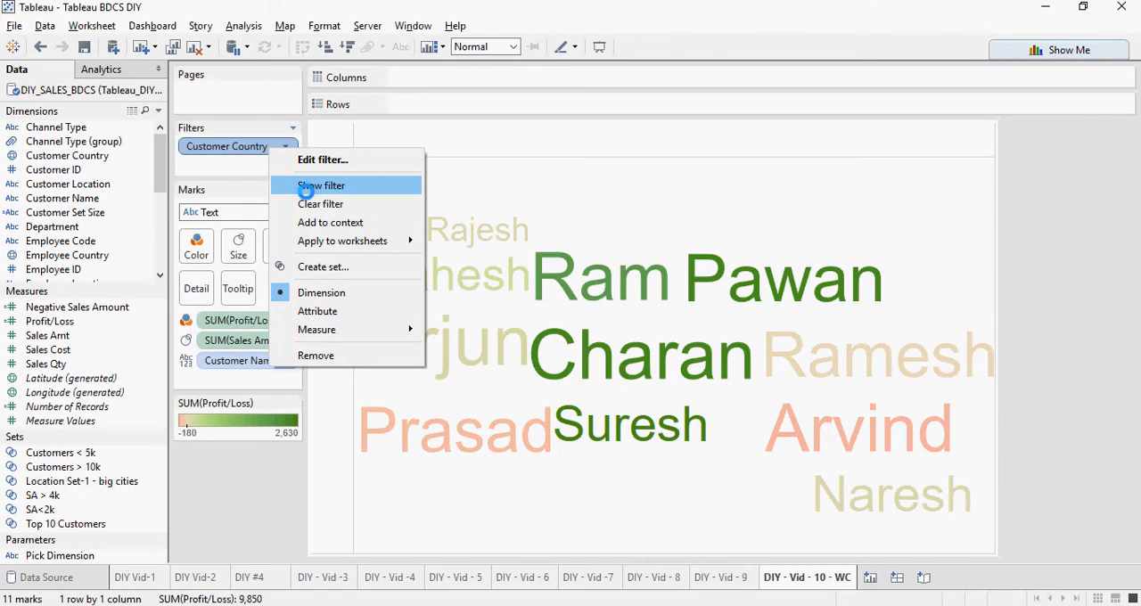
# Show the country filter on the sheet and narrow the word cloud to US customers.
pyautogui.click(321, 186)
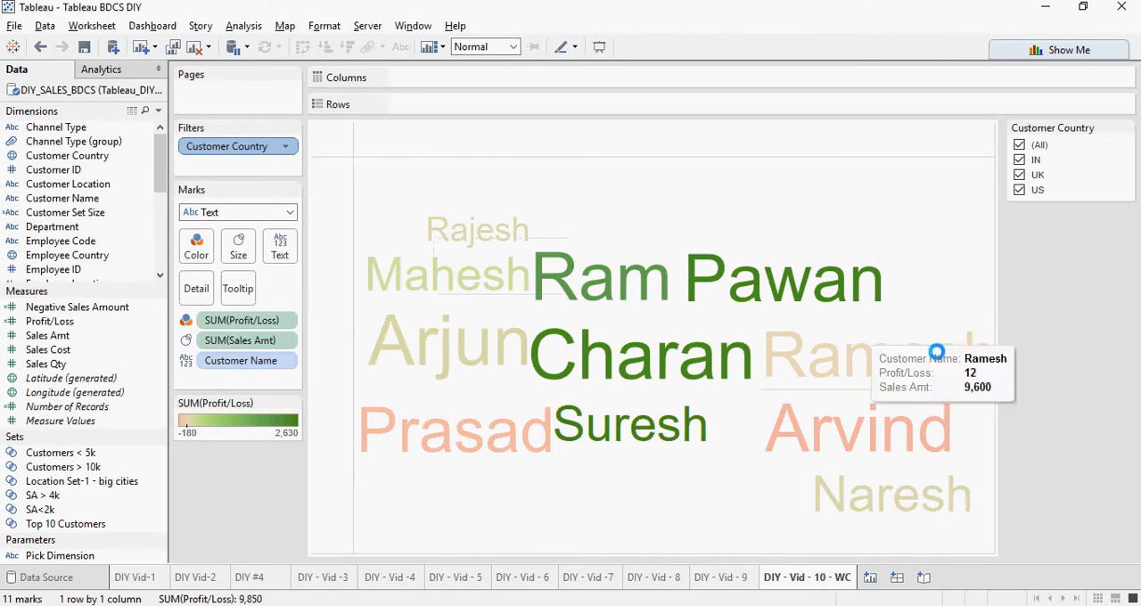
pyautogui.moveTo(1020, 363)
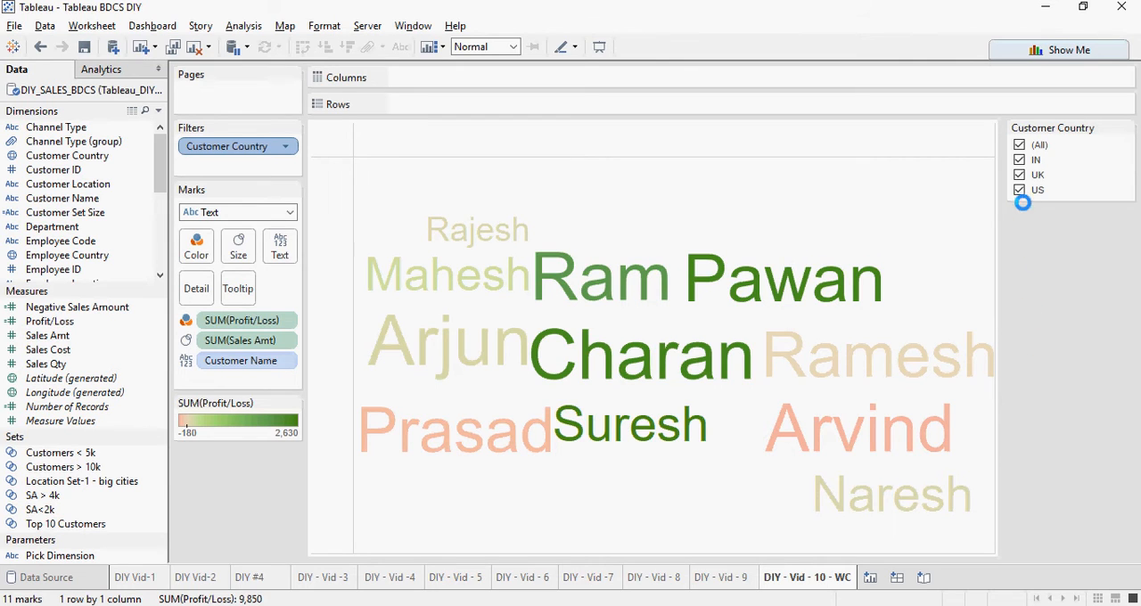
pyautogui.click(1019, 144)
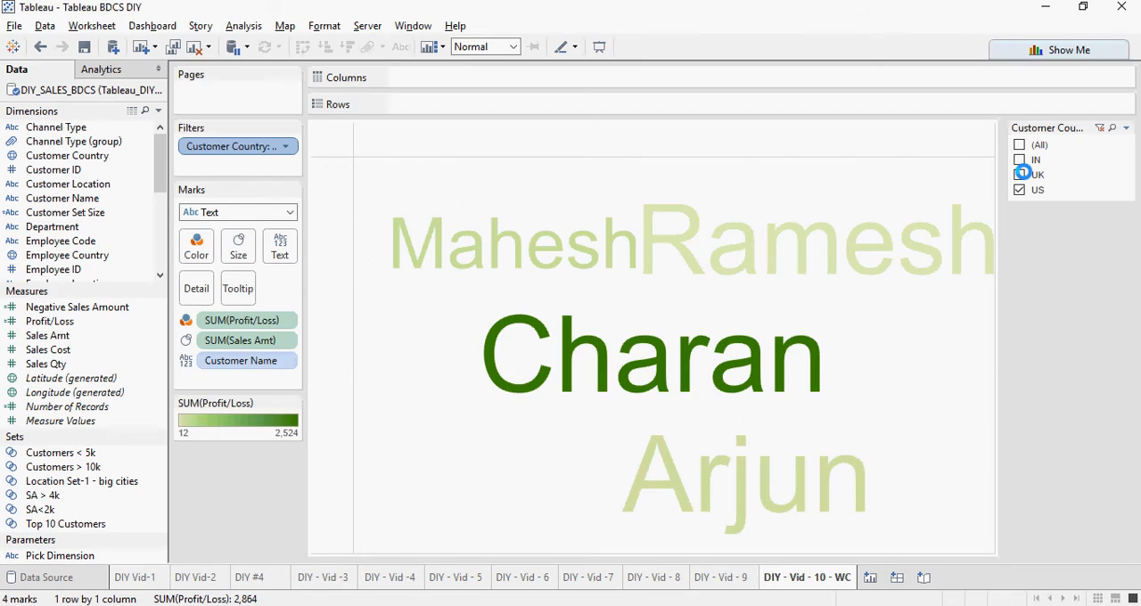
pyautogui.click(1019, 159)
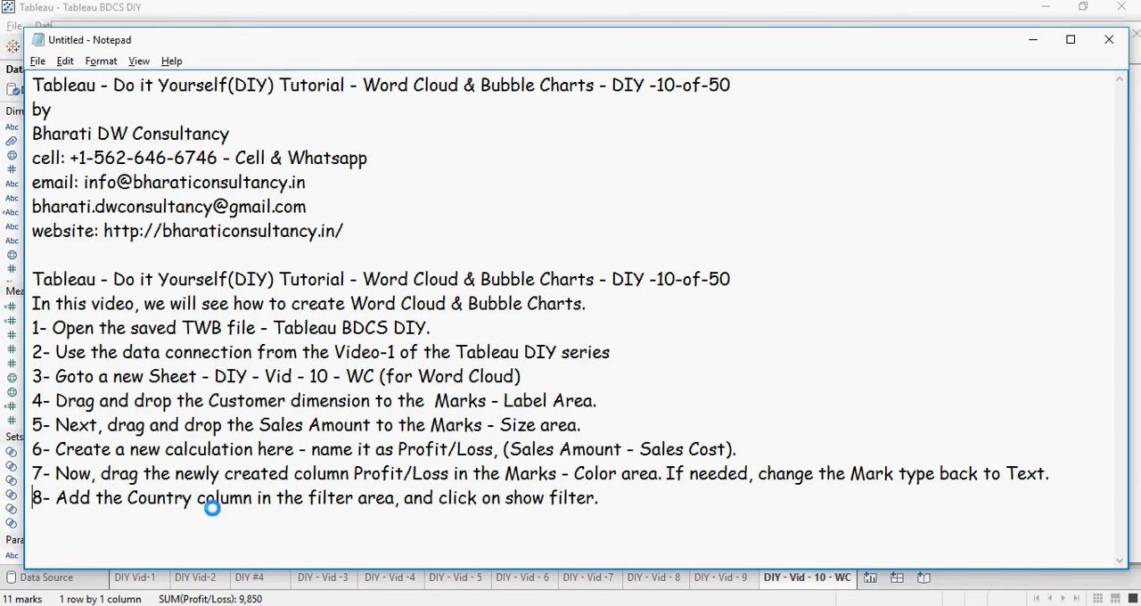
pyautogui.moveTo(701, 504)
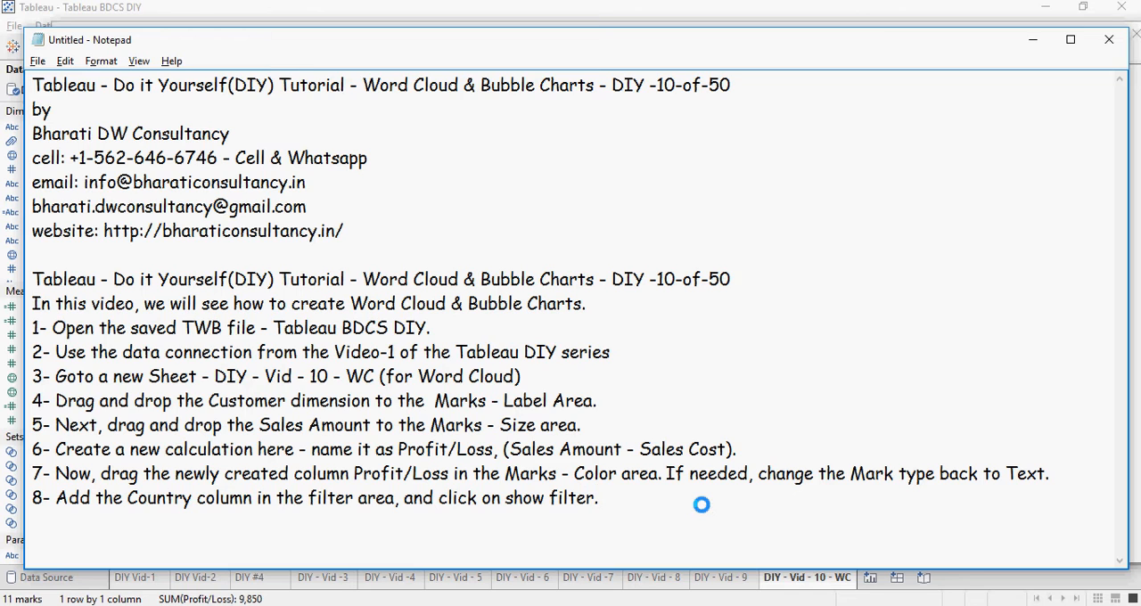
# Scroll the Notepad notes down to bubble chart steps 9 and 10.
pyautogui.scroll(-3)
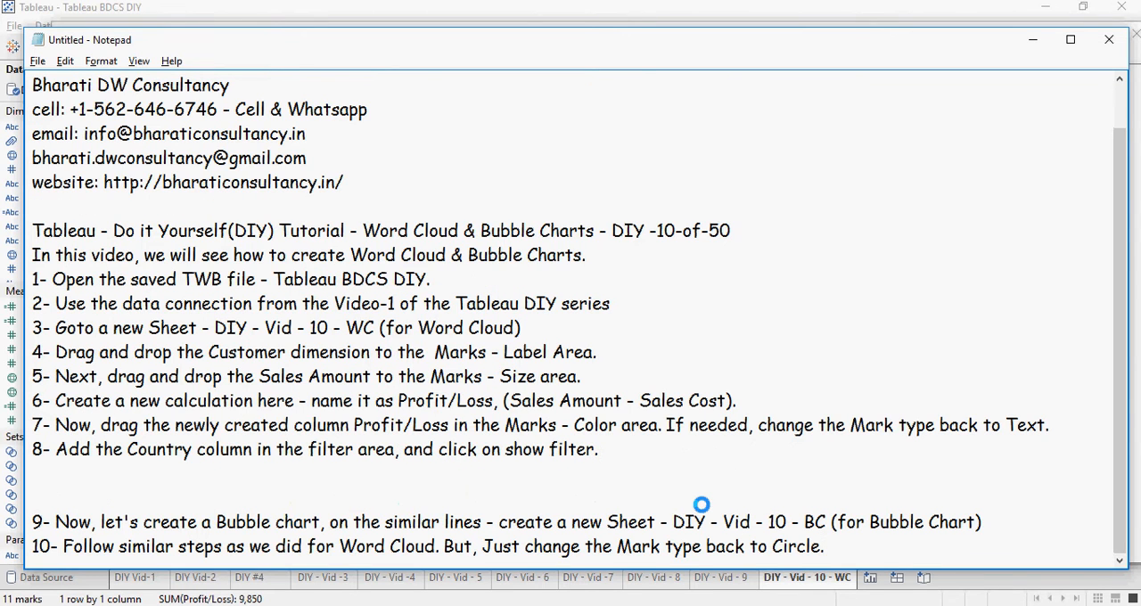
pyautogui.moveTo(380, 488)
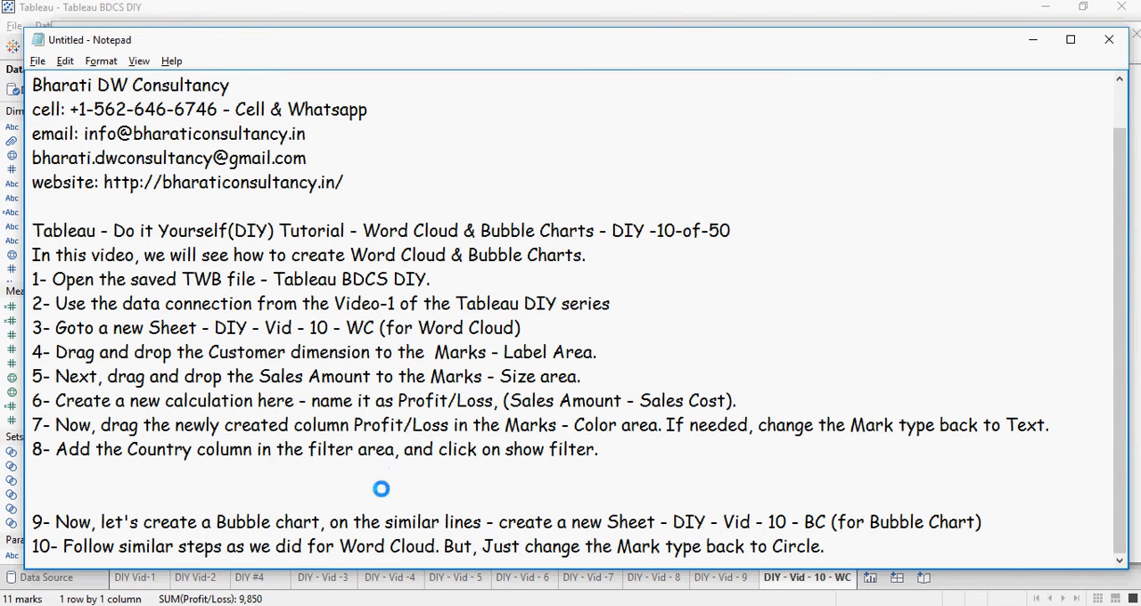
pyautogui.scroll(-3)
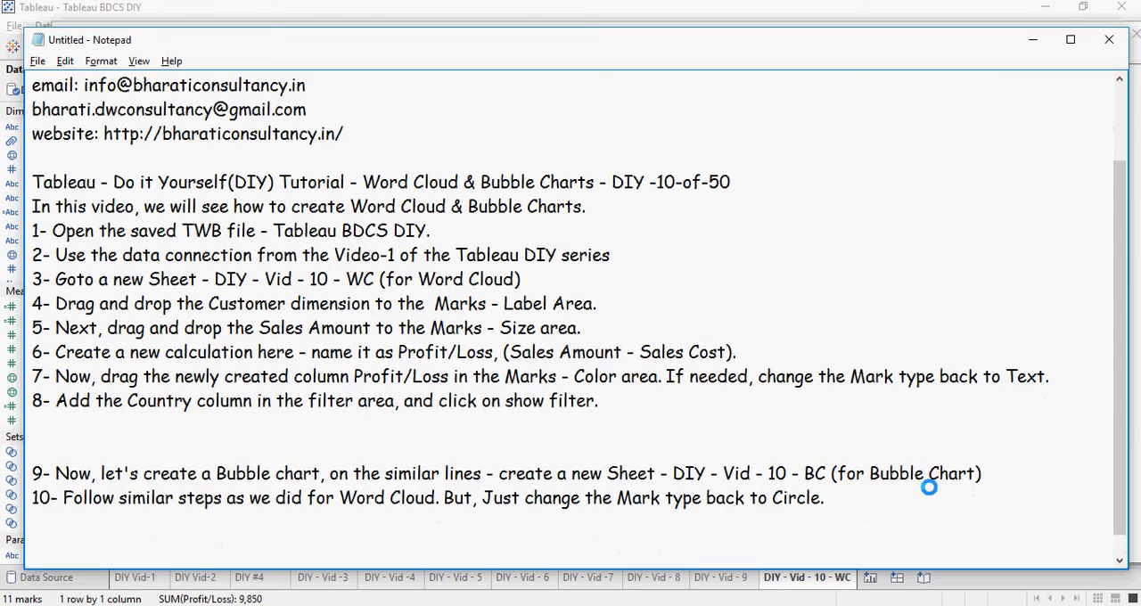
pyautogui.scroll(-3)
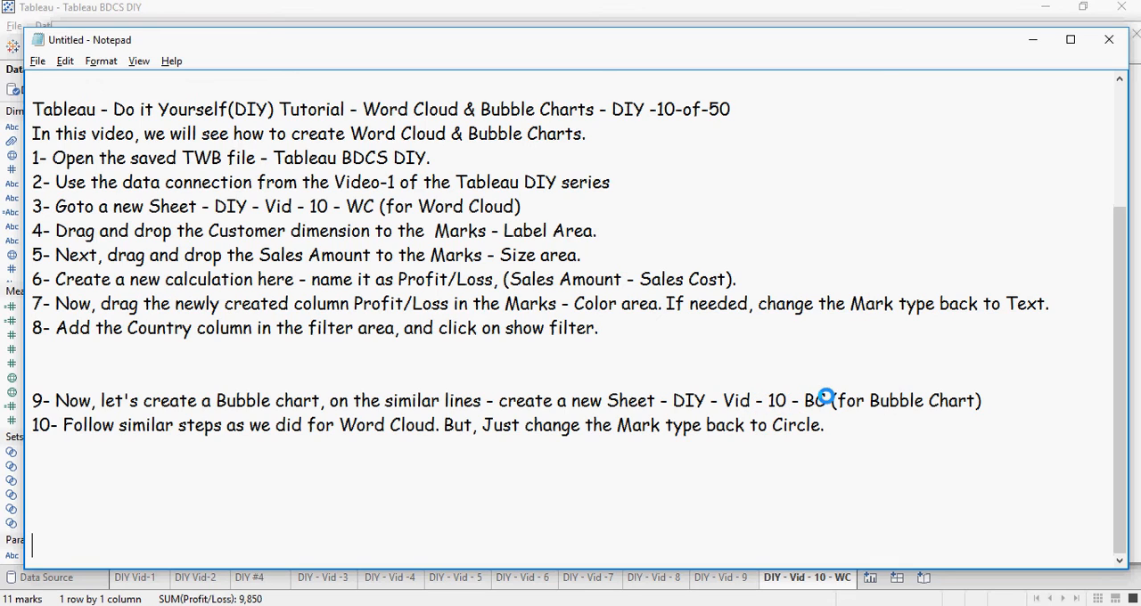
pyautogui.moveTo(901, 408)
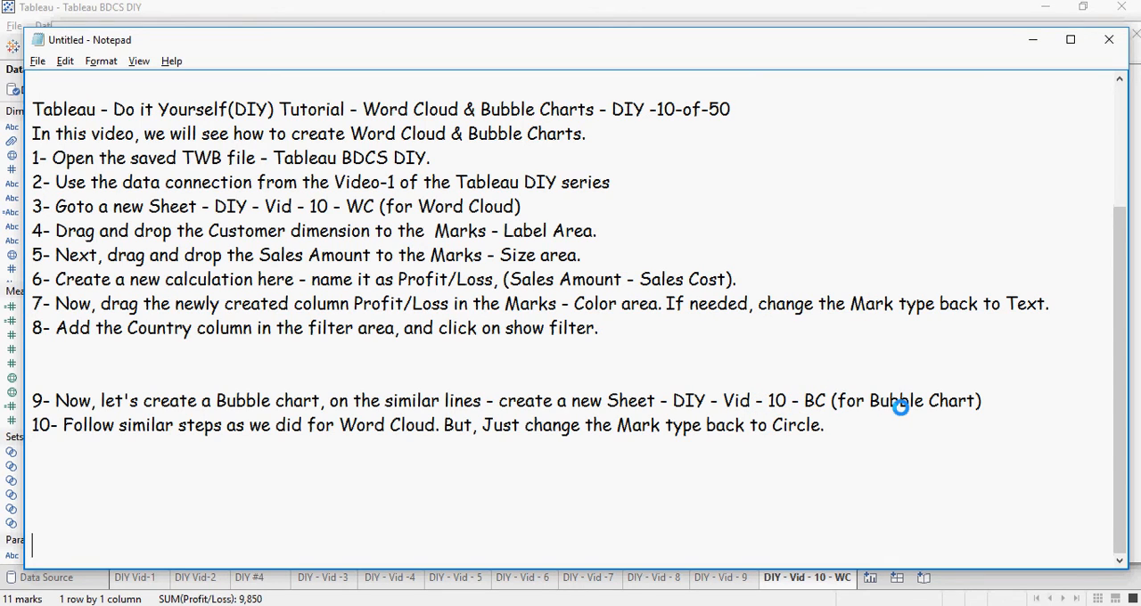
pyautogui.moveTo(757, 508)
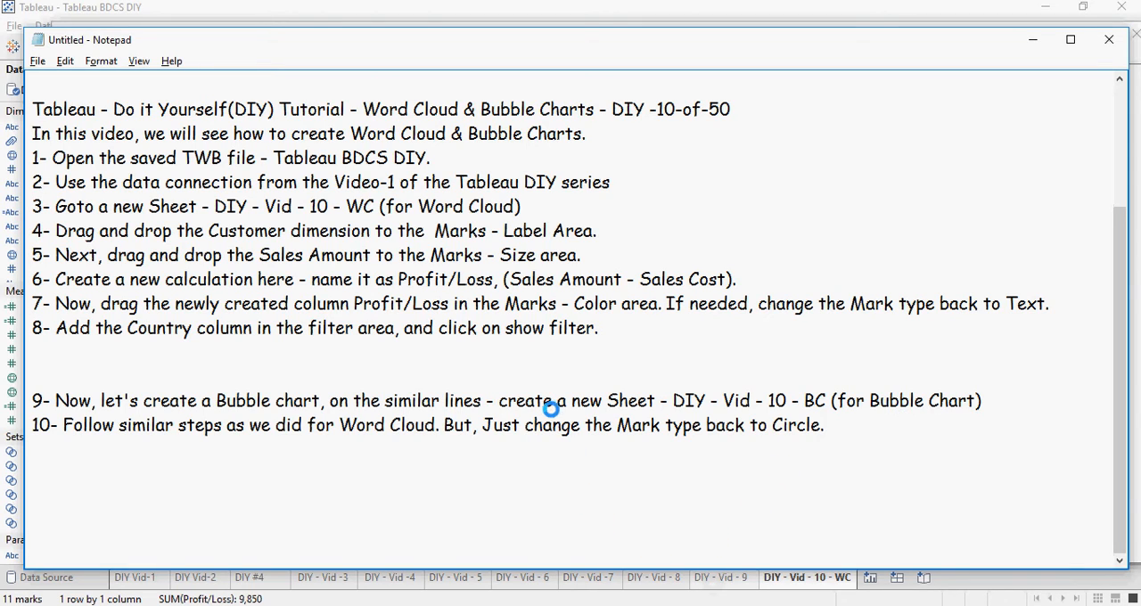
pyautogui.moveTo(676, 427)
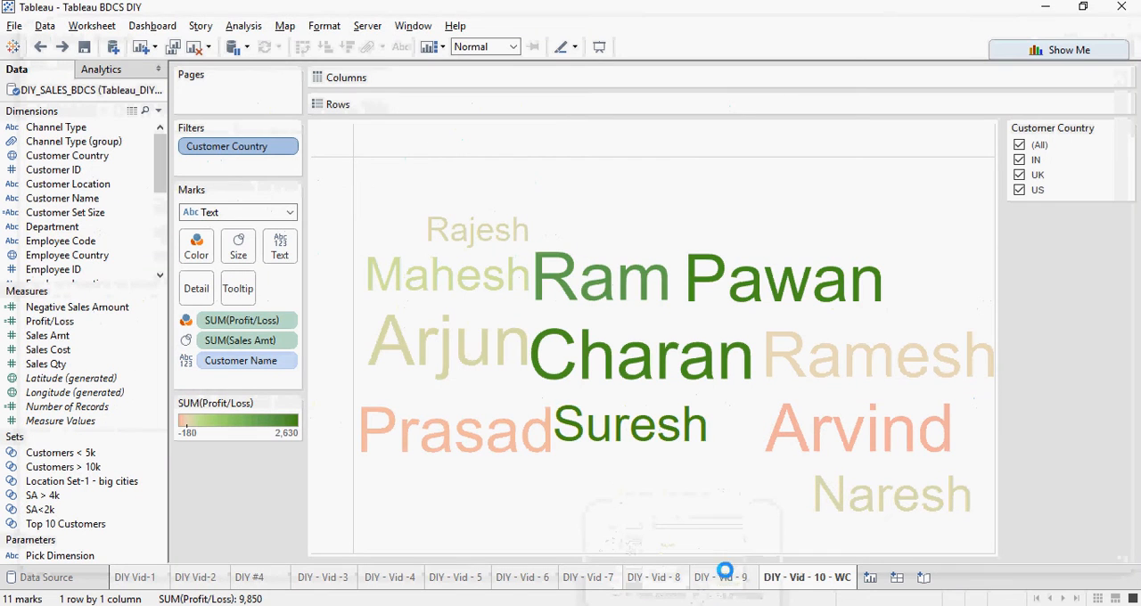
# Duplicate the DIY - Vid - 10 - WC sheet and rename the copy DIY - Vid - 10 - BC.
pyautogui.rightClick(722, 577)
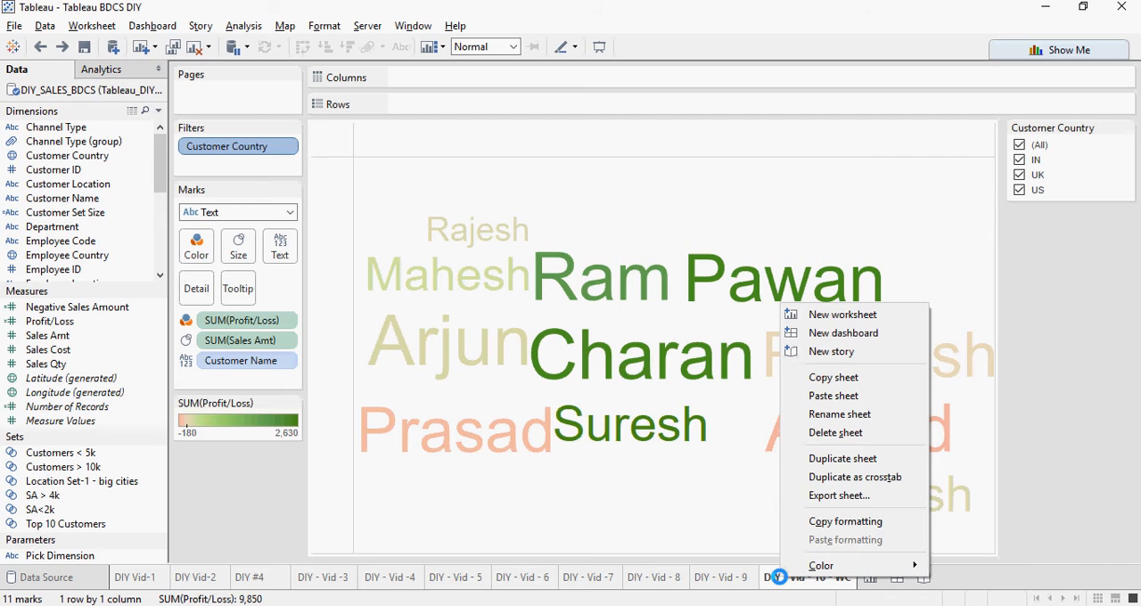
pyautogui.moveTo(854, 477)
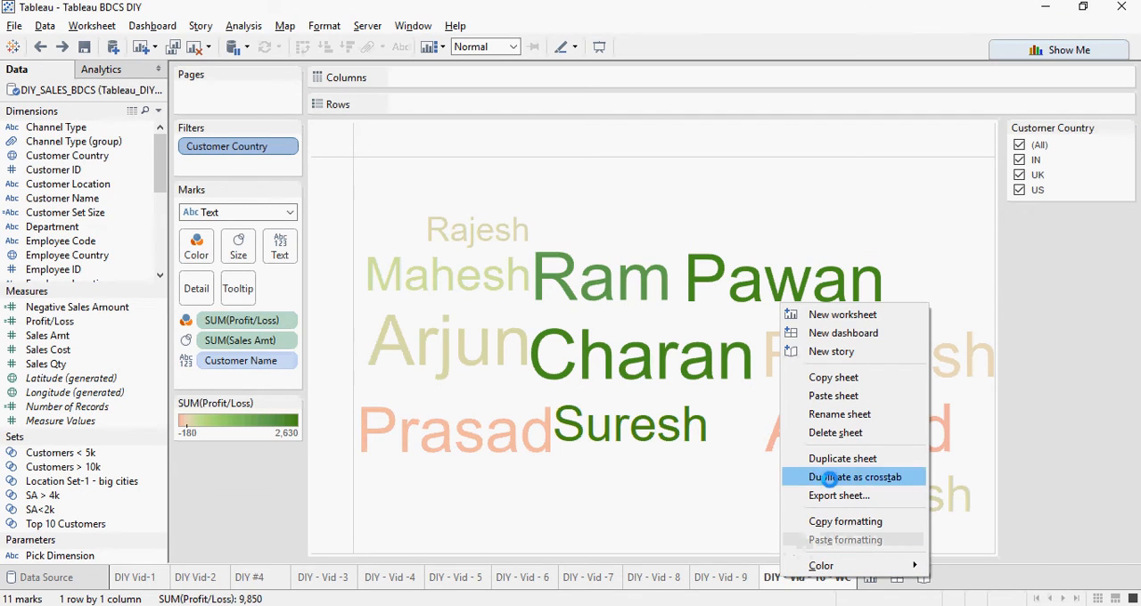
pyautogui.moveTo(842, 459)
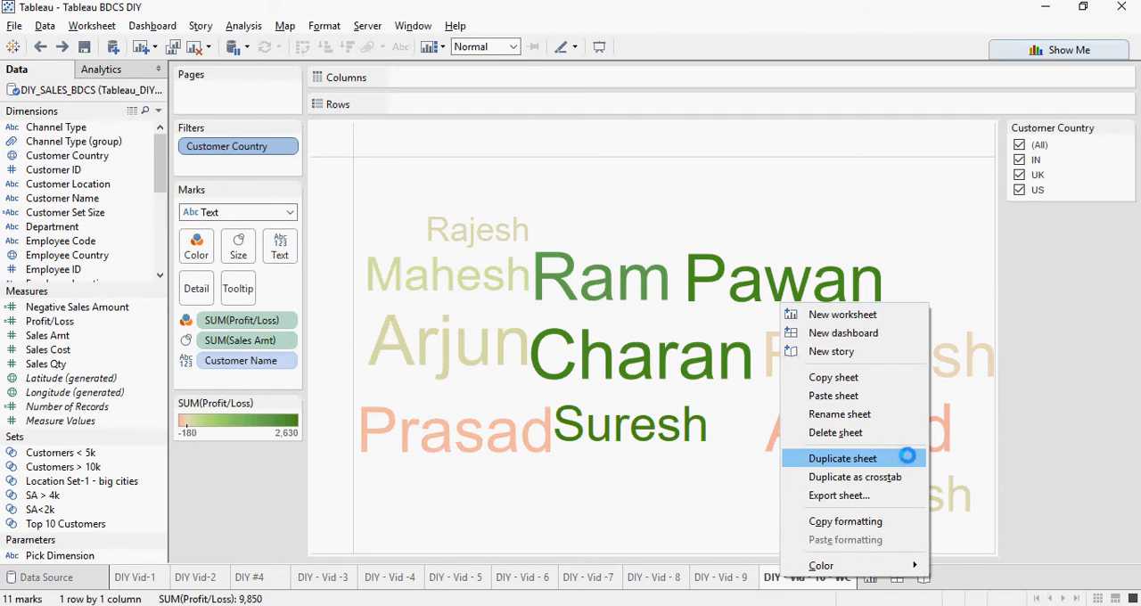
pyautogui.click(841, 458)
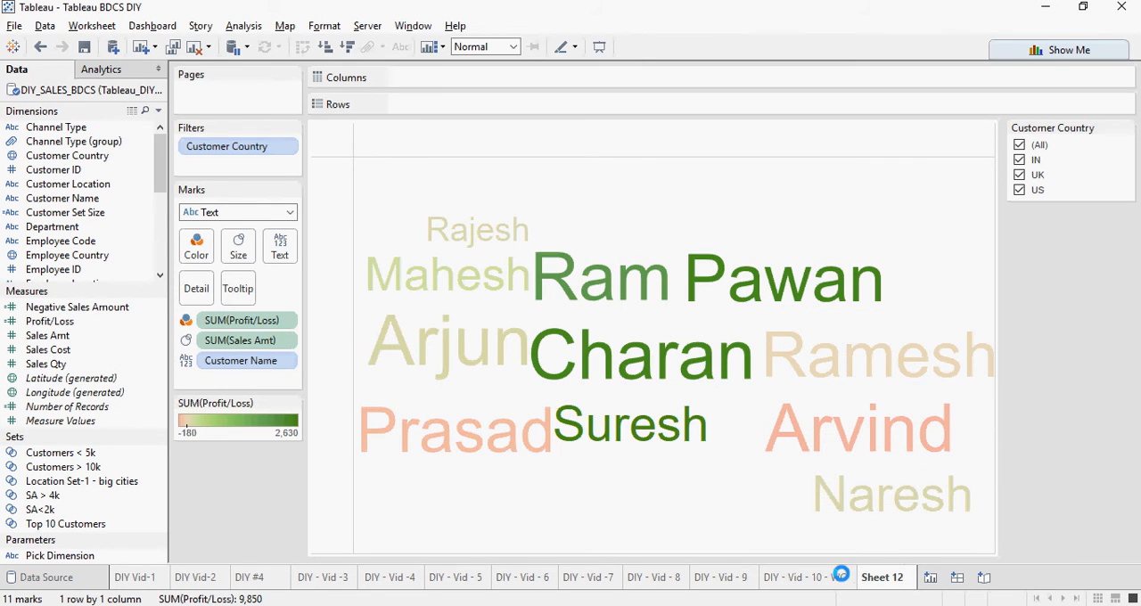
pyautogui.click(805, 577)
pyautogui.write('DIY - Vid - 10 - BC')
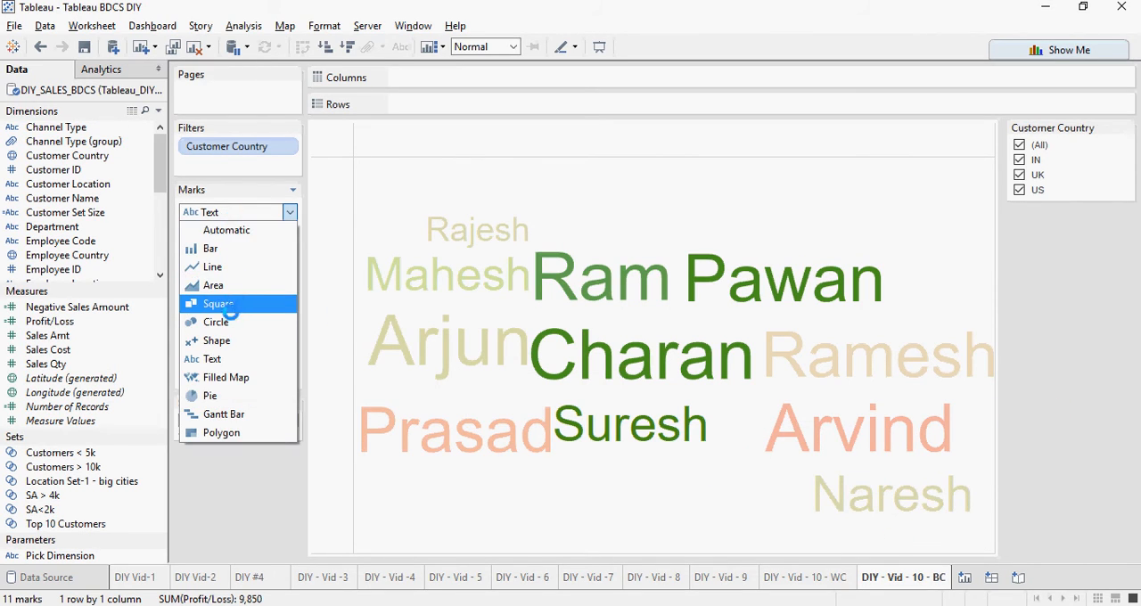
# Change the Marks type from Text to Circle so each customer becomes a bubble.
pyautogui.click(216, 322)
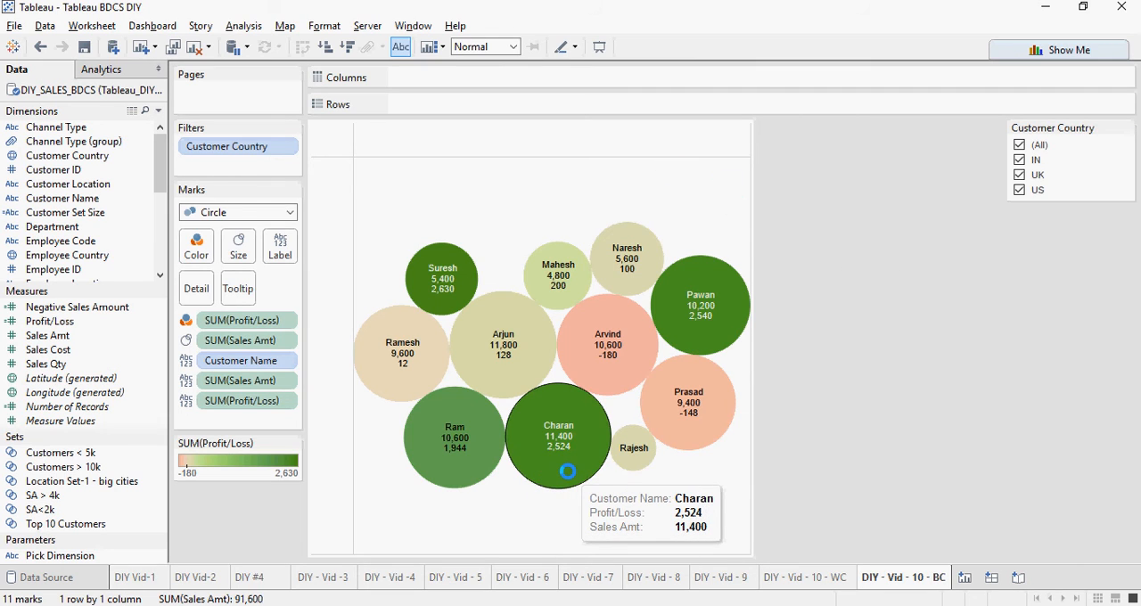
pyautogui.moveTo(684, 323)
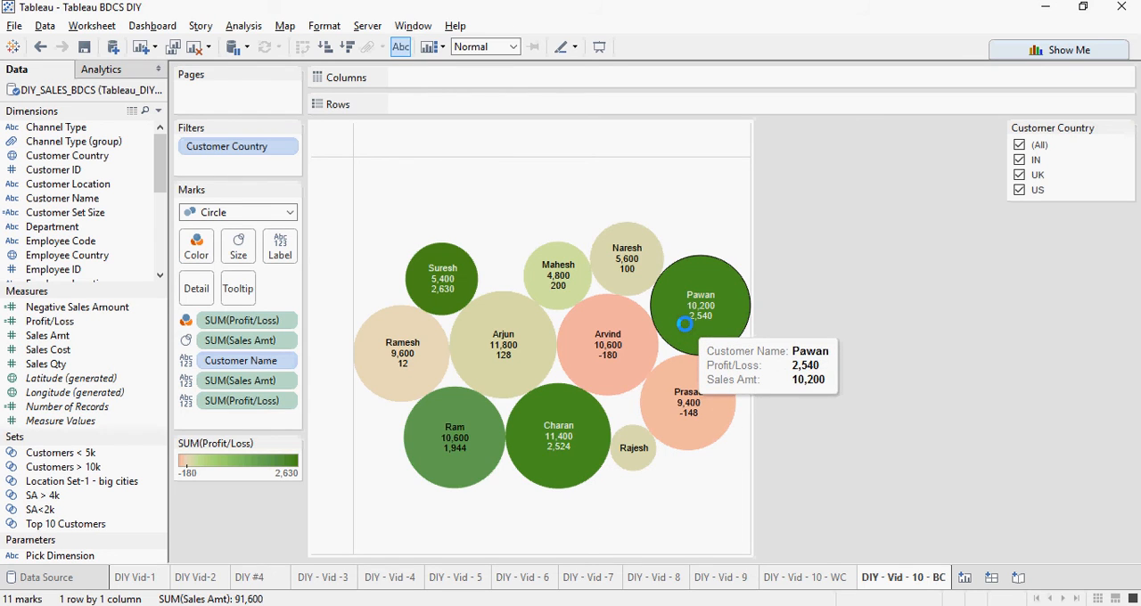
pyautogui.moveTo(602, 442)
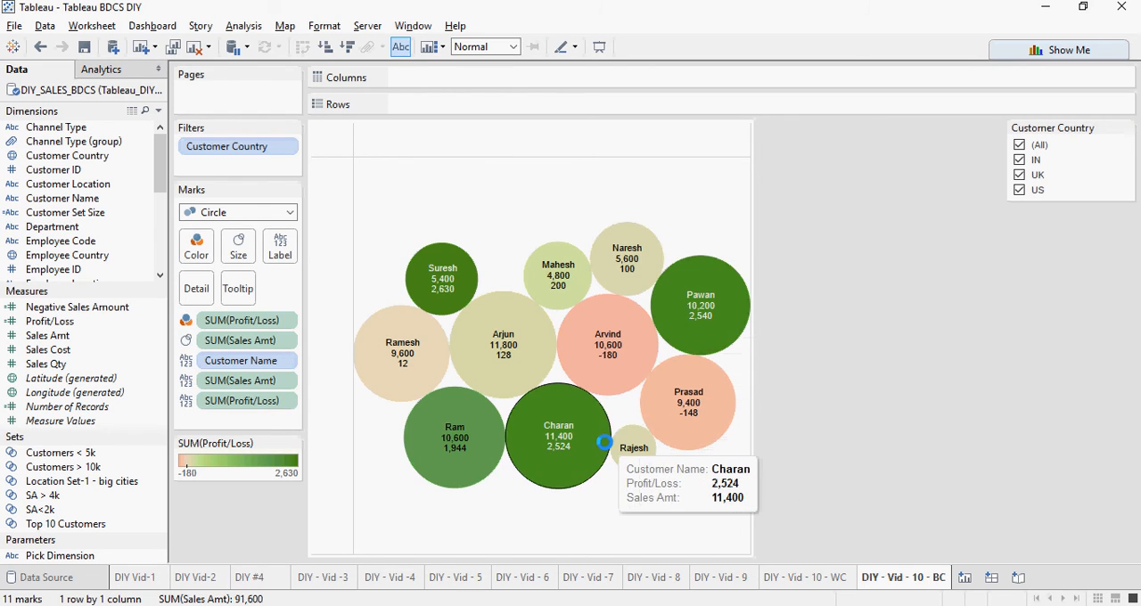
pyautogui.moveTo(824, 387)
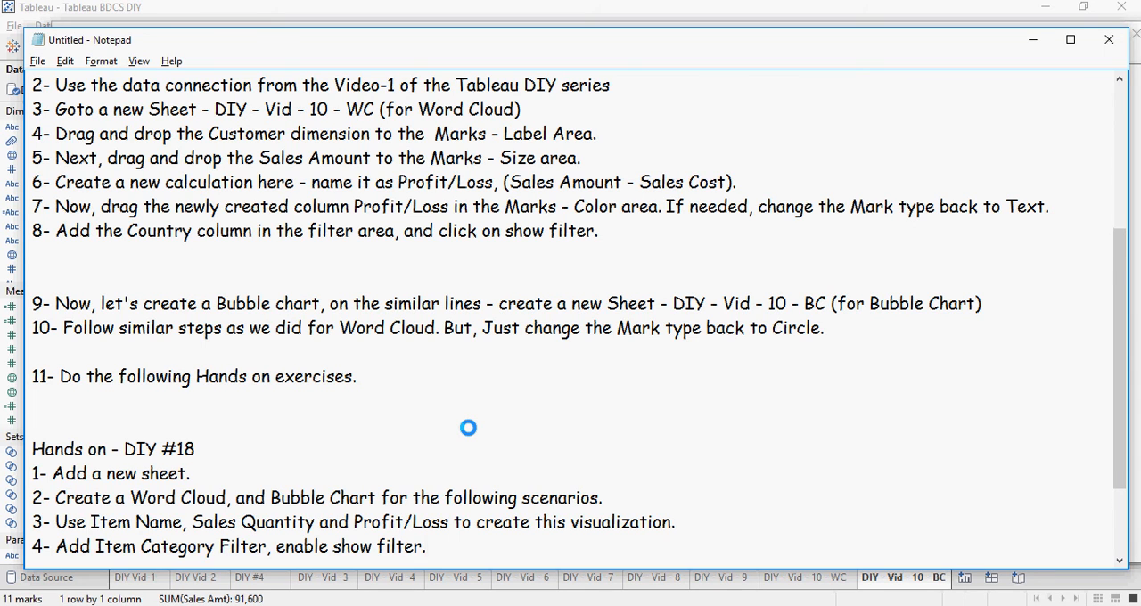
# Scroll the Notepad notes down to step 11 and the Hands on - DIY #18 exercise.
pyautogui.scroll(-3)
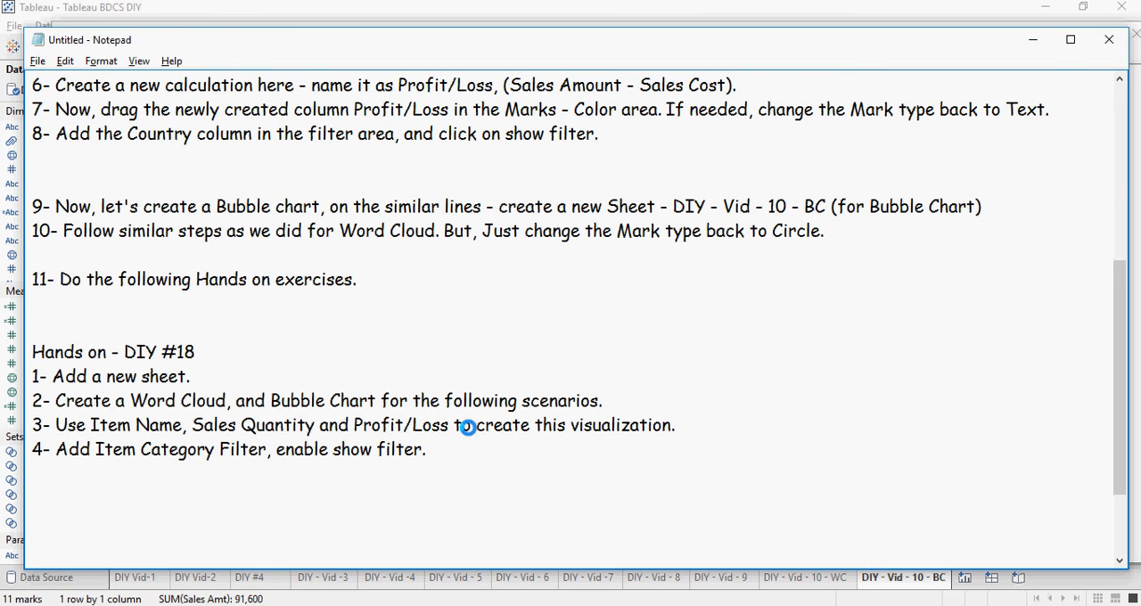
pyautogui.moveTo(535, 402)
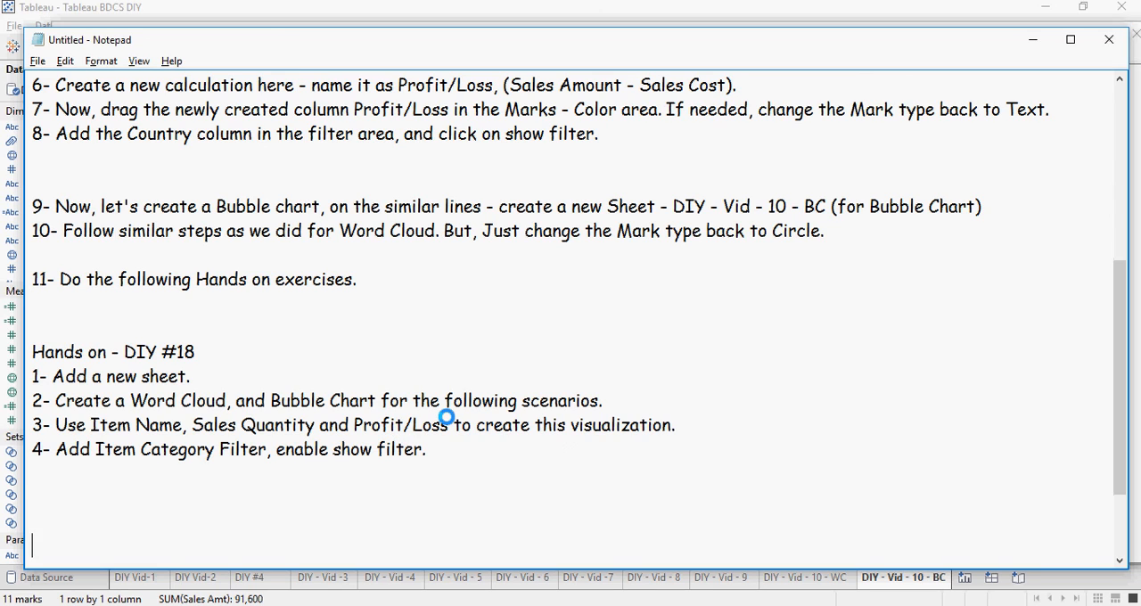
pyautogui.moveTo(367, 480)
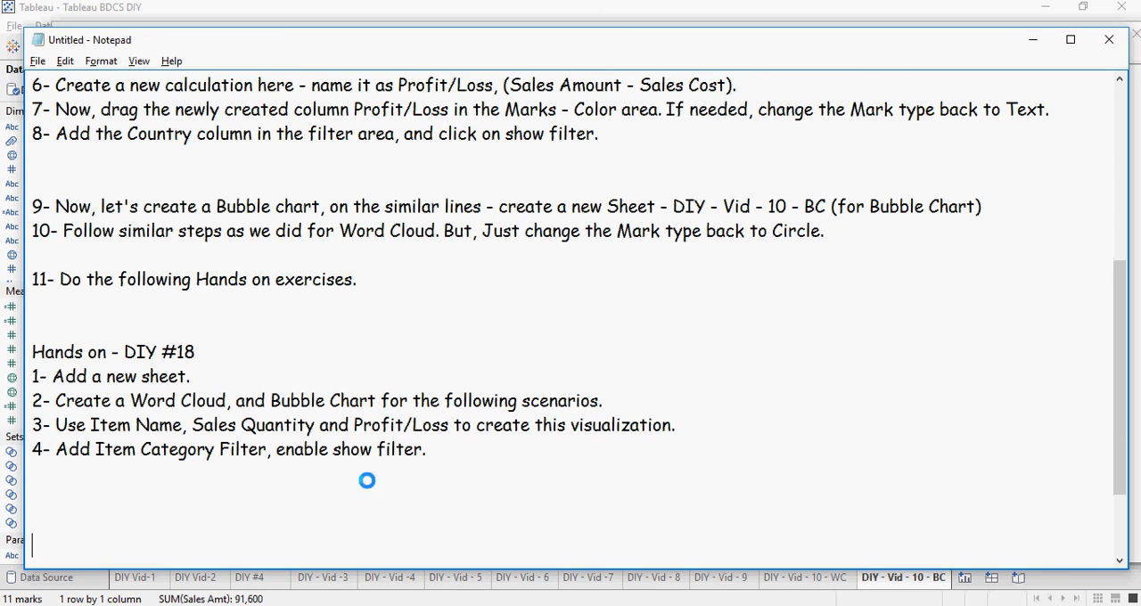
pyautogui.moveTo(210, 474)
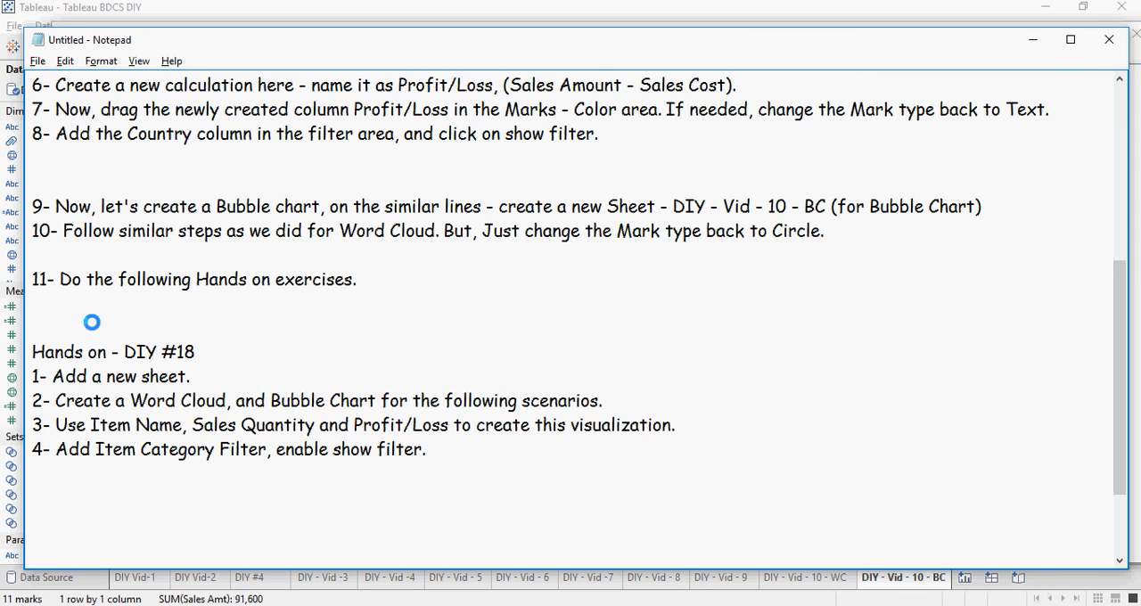
pyautogui.moveTo(156, 334)
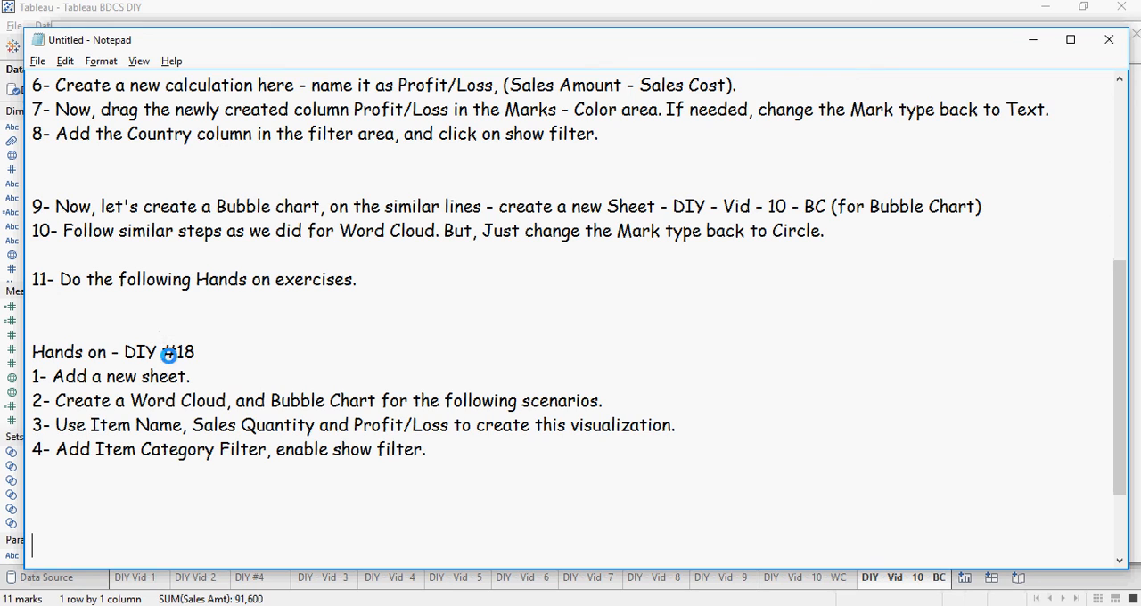
pyautogui.moveTo(359, 425)
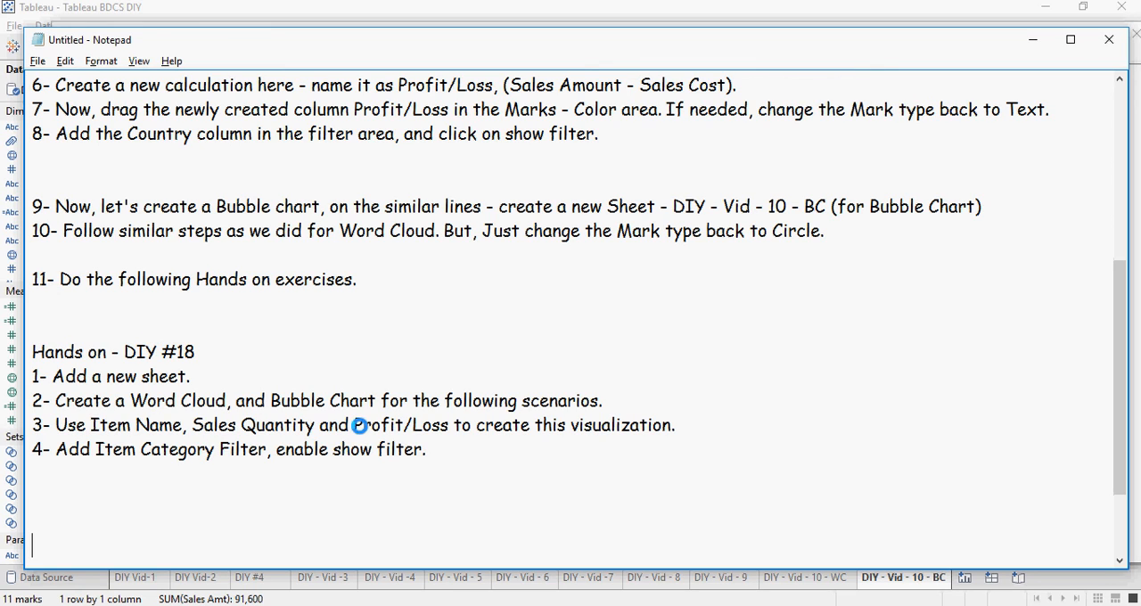
pyautogui.moveTo(391, 425)
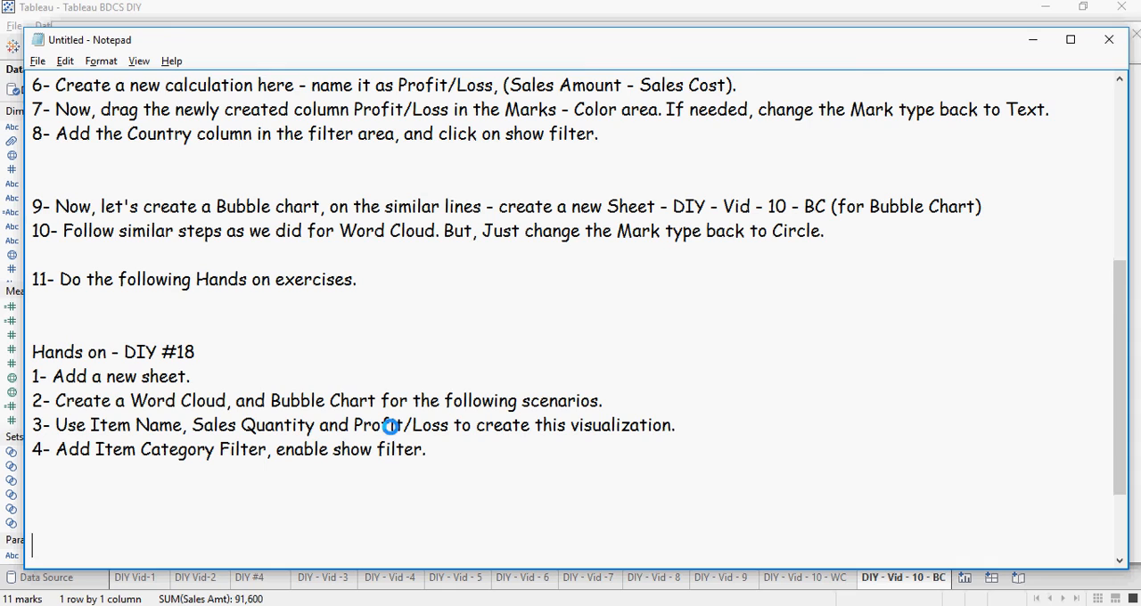
pyautogui.moveTo(466, 455)
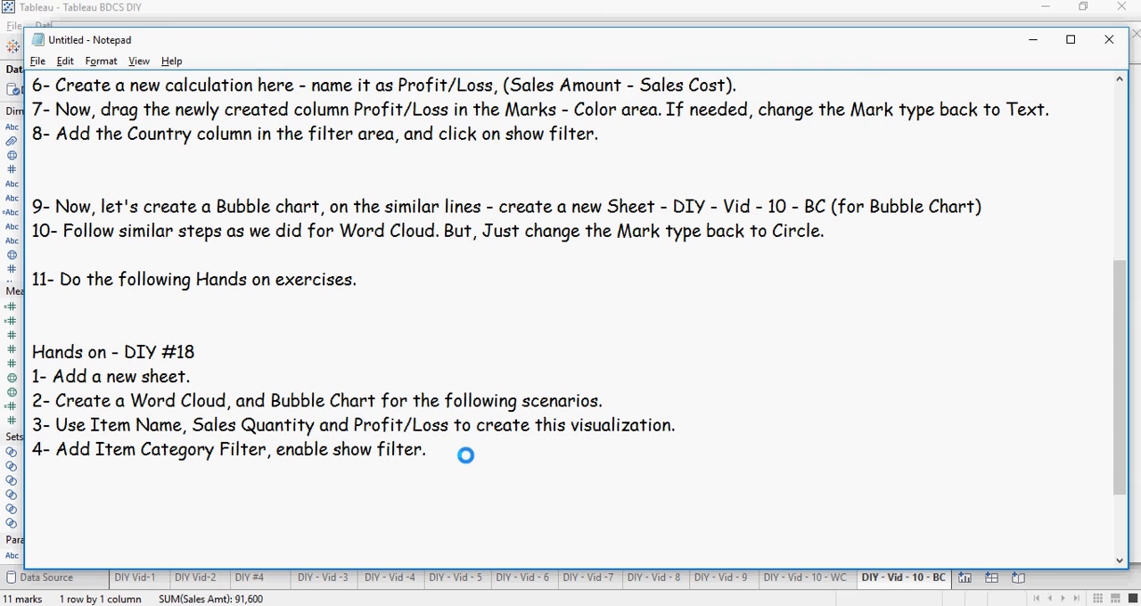